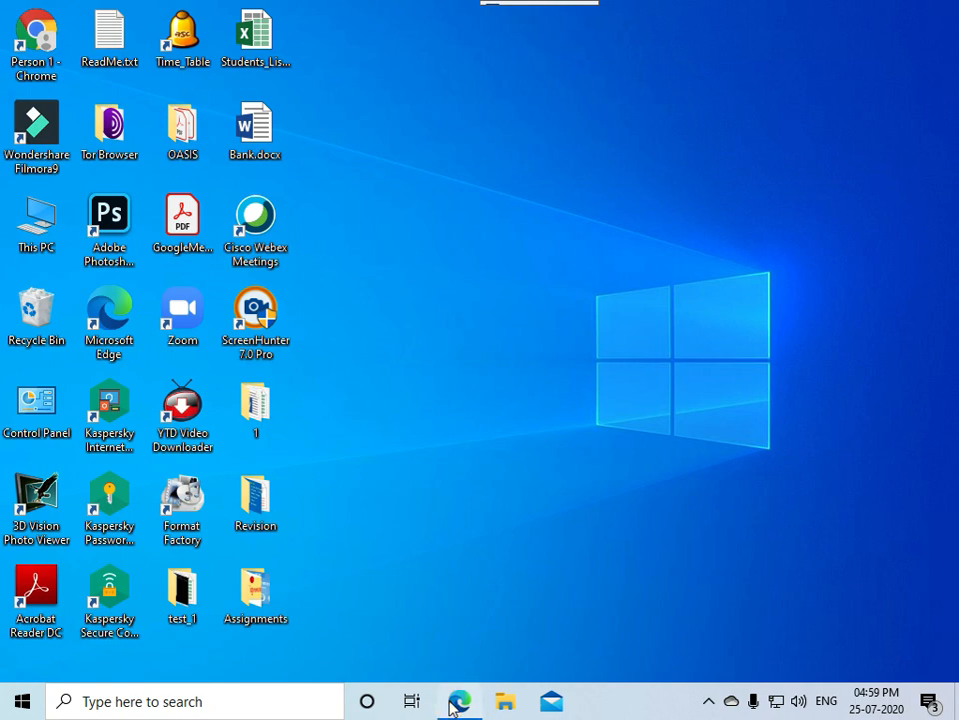
- Launch Edge and enter roypaulmca in the address bar to reach the Roy Paul blog
{"action": "left_click", "coordinate": [460, 700]}
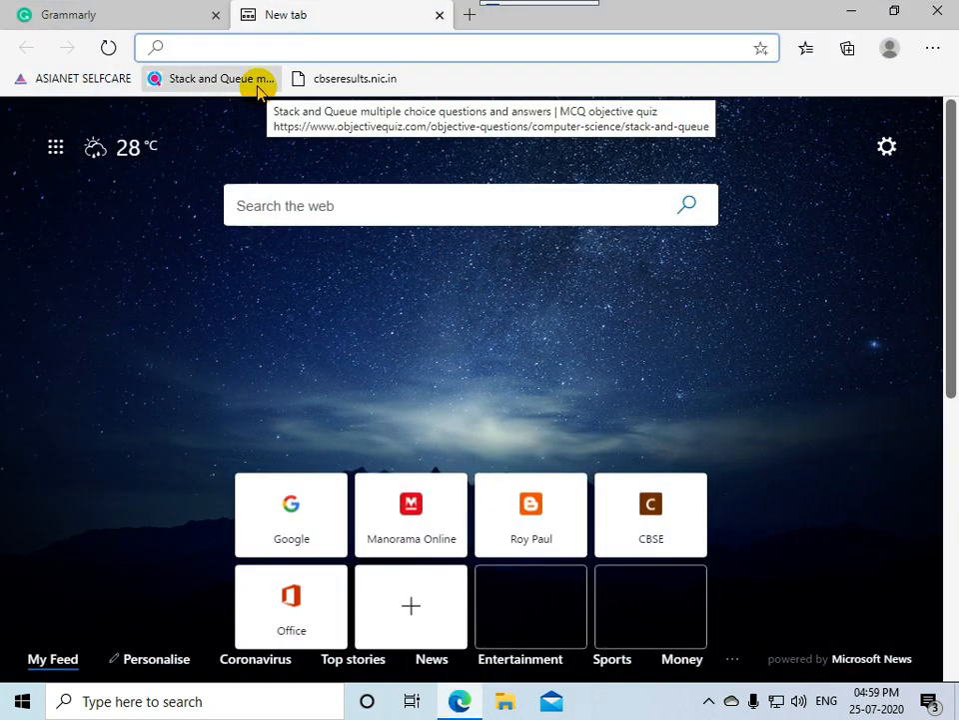
{"action": "type", "text": "roypaulmca.blogspot.com"}
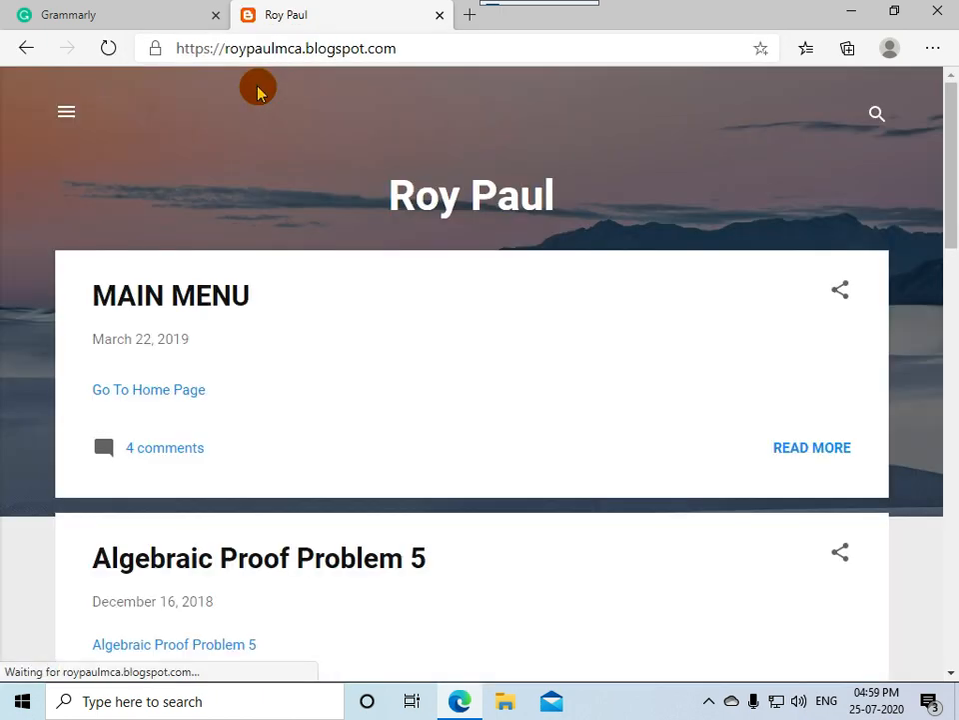
- From the blog home page, follow the 002 Python 3.6.7 (64 bit Windows) link on Free Softwares
{"action": "left_click", "coordinate": [148, 387]}
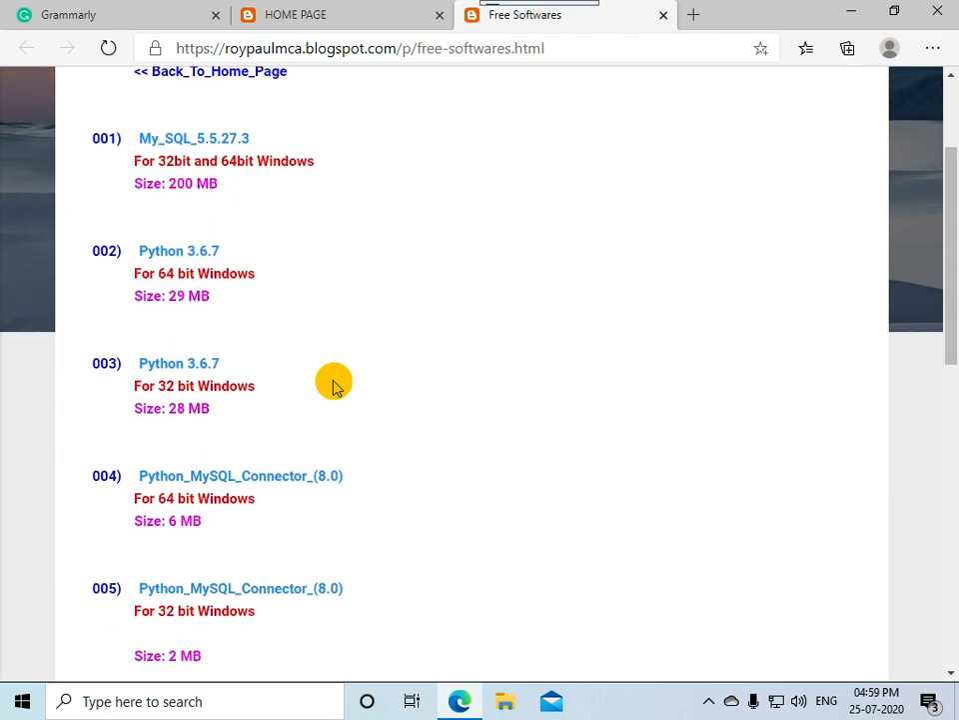
{"action": "mouse_move", "coordinate": [132, 252]}
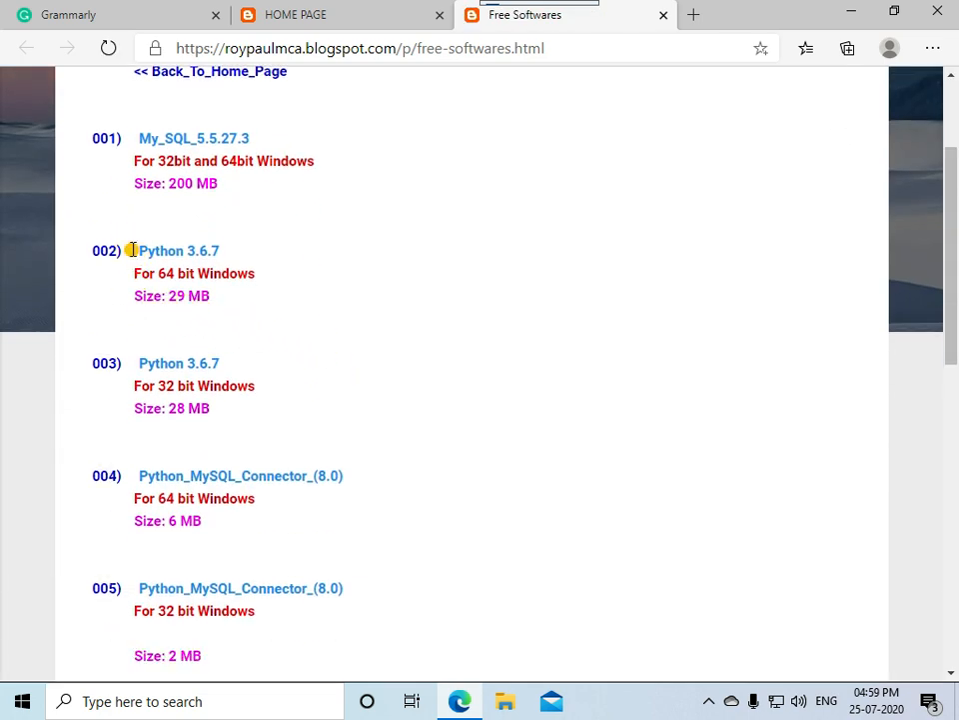
{"action": "double_click", "coordinate": [178, 250]}
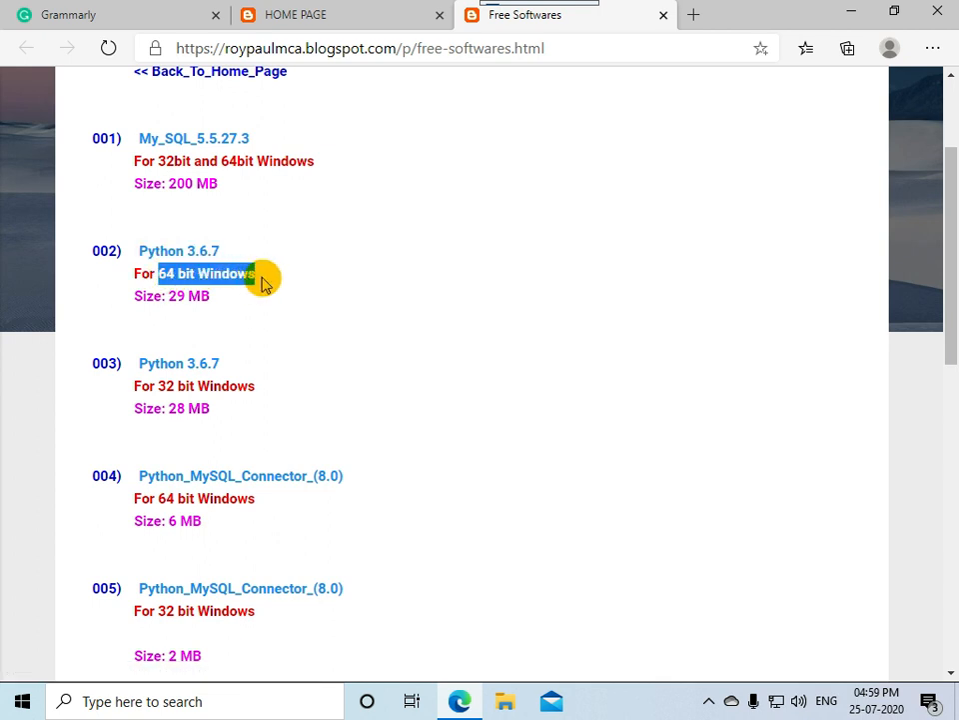
{"action": "mouse_move", "coordinate": [208, 252]}
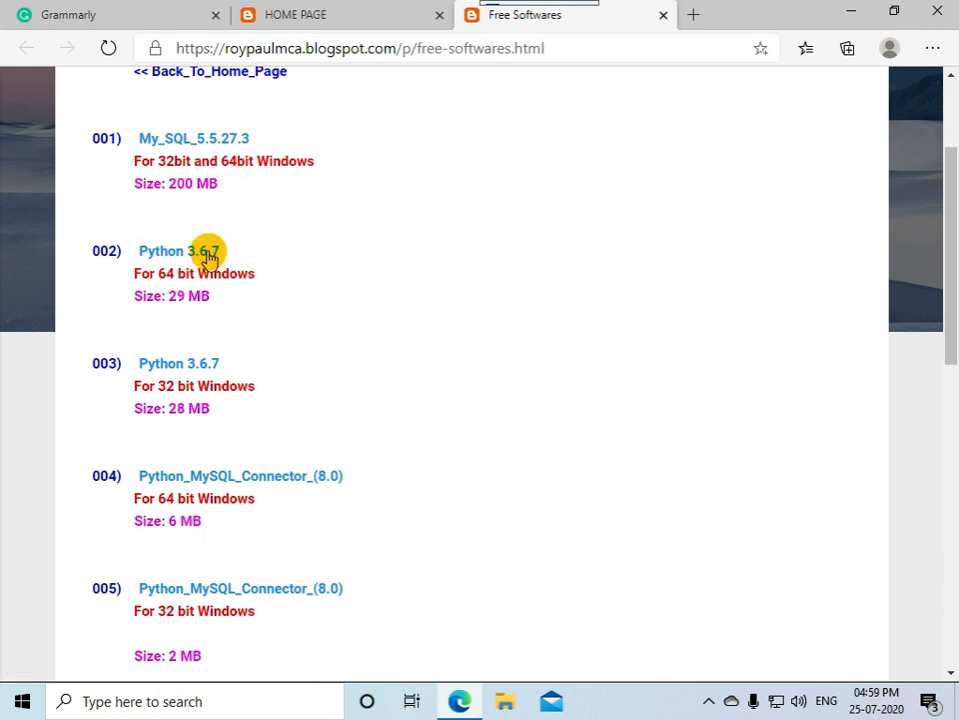
{"action": "left_click", "coordinate": [178, 252]}
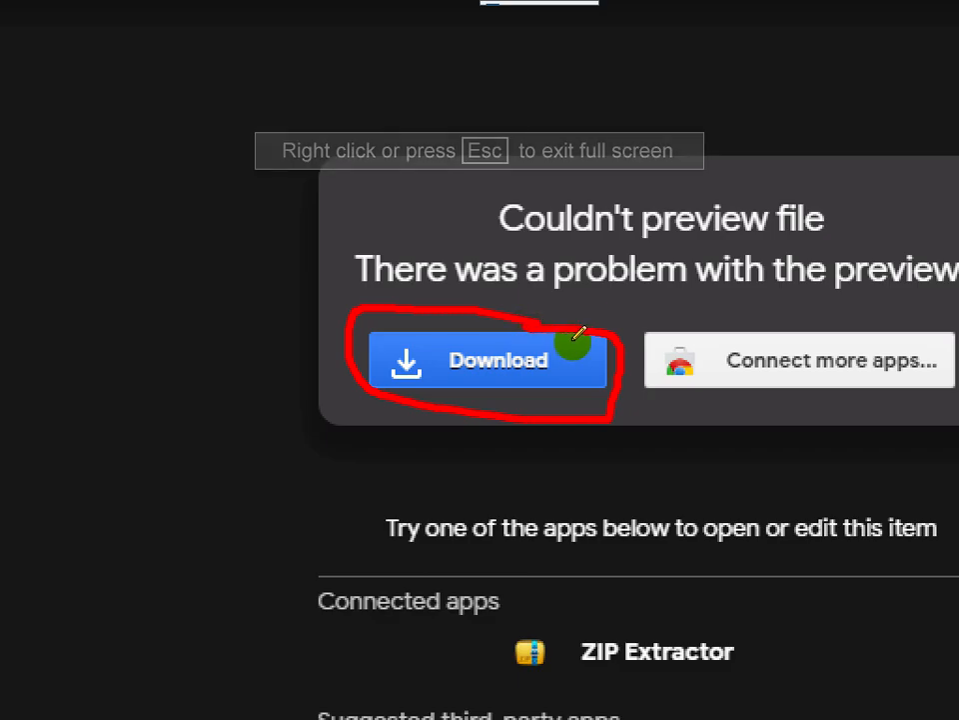
- Download python-3.6.7-amd64.rar from Google Drive, bypassing the virus-scan warning
{"action": "left_click", "coordinate": [488, 360]}
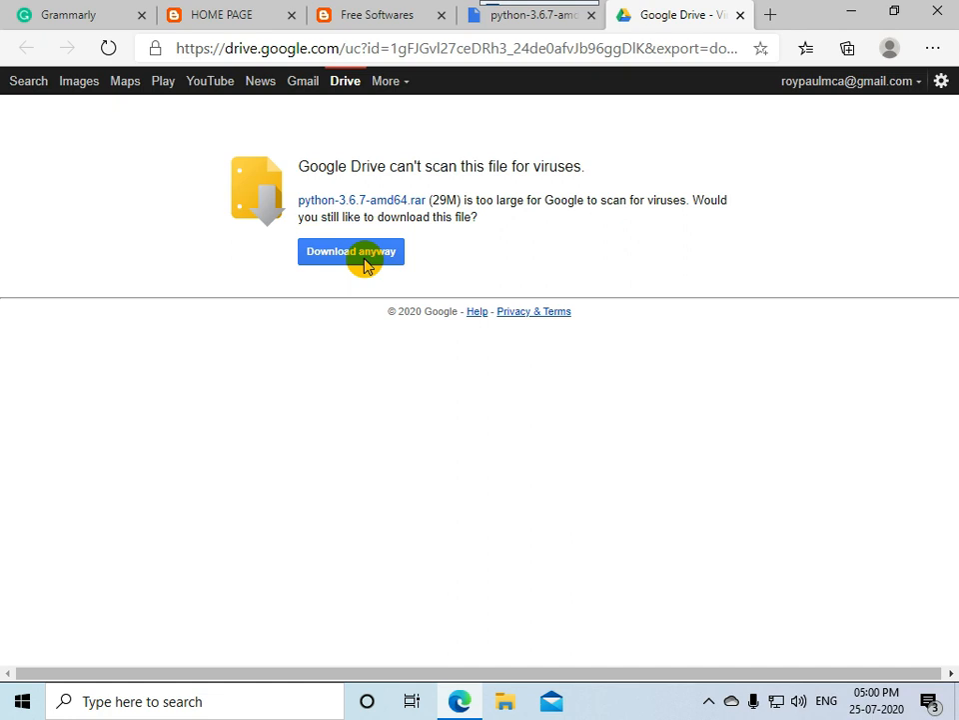
{"action": "left_click", "coordinate": [352, 251]}
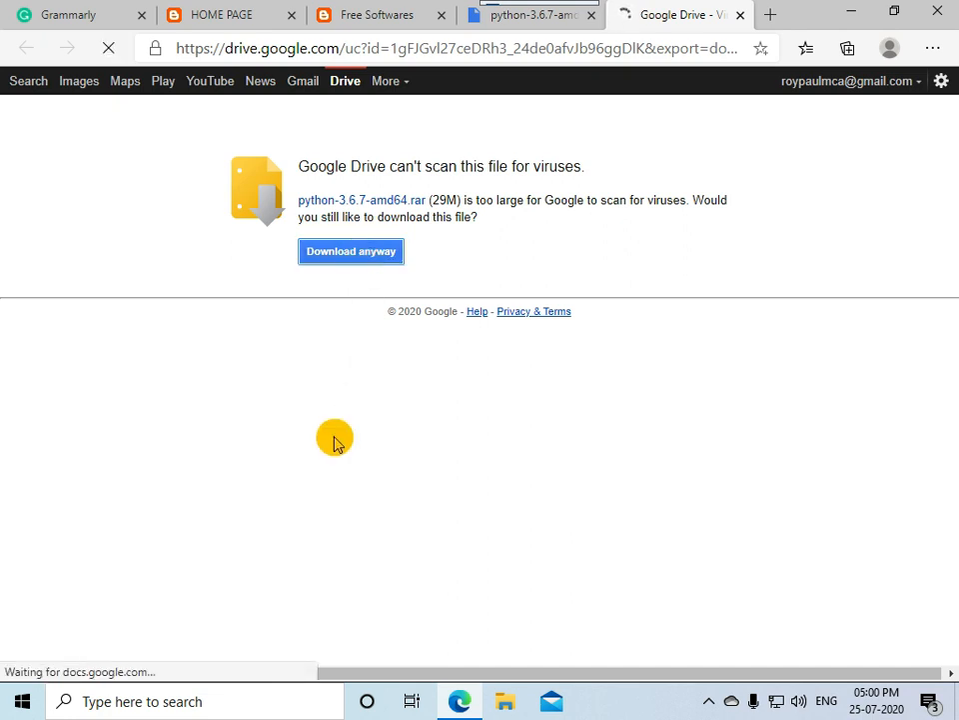
{"action": "left_click", "coordinate": [351, 252]}
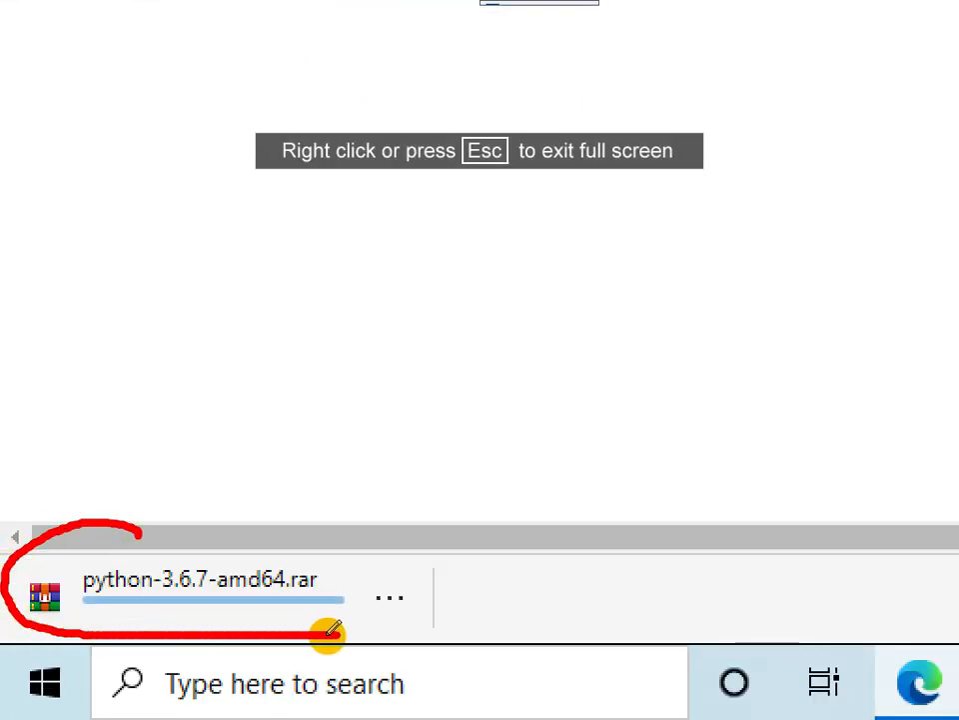
{"action": "key", "text": "Escape"}
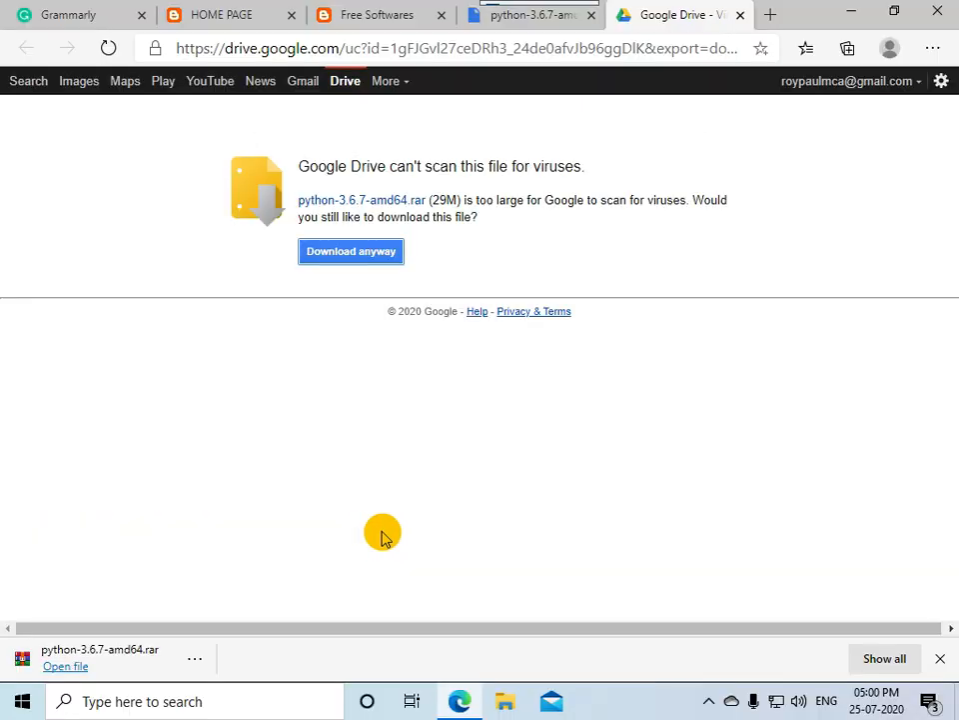
{"action": "mouse_move", "coordinate": [178, 664]}
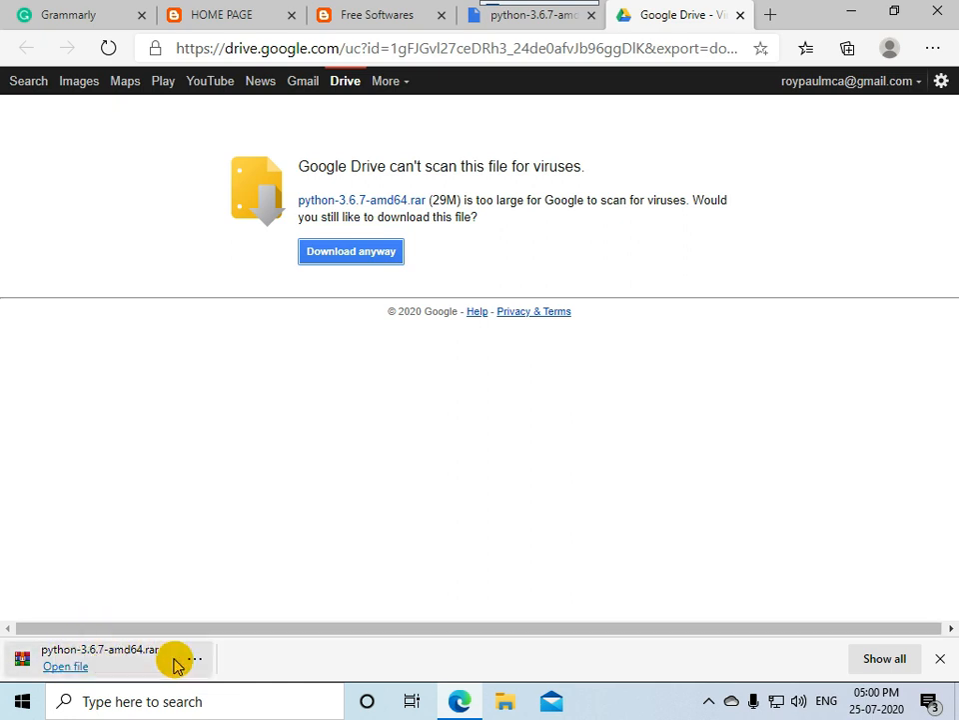
{"action": "mouse_move", "coordinate": [64, 667]}
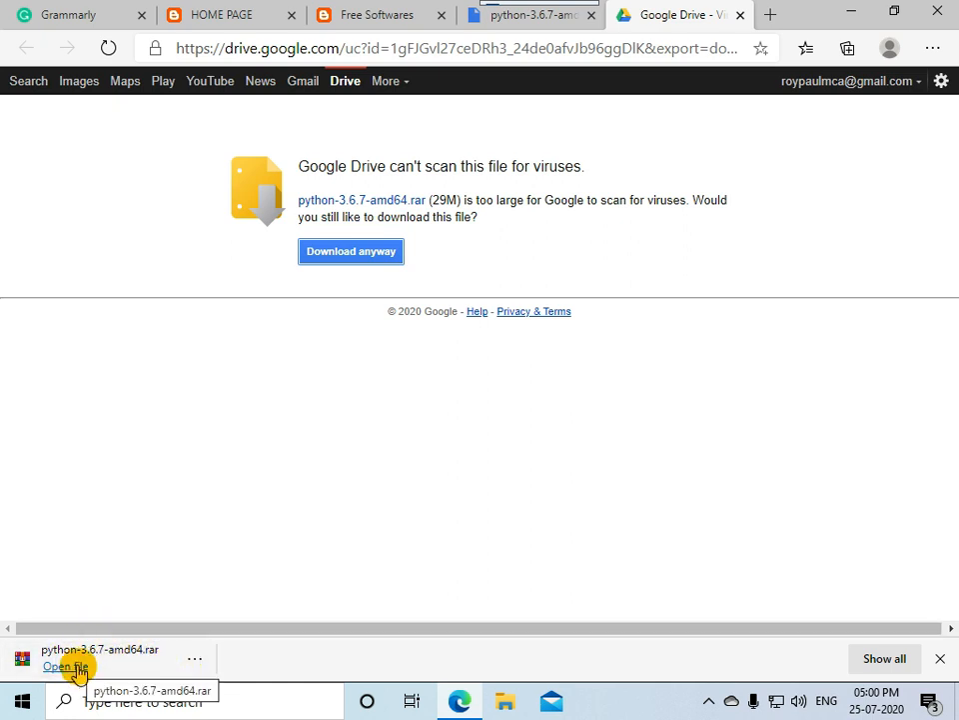
- Open python-3.6.7-amd64.rar in WinRAR and extract the python-3.6.7-amd64.exe installer
{"action": "left_click", "coordinate": [64, 666]}
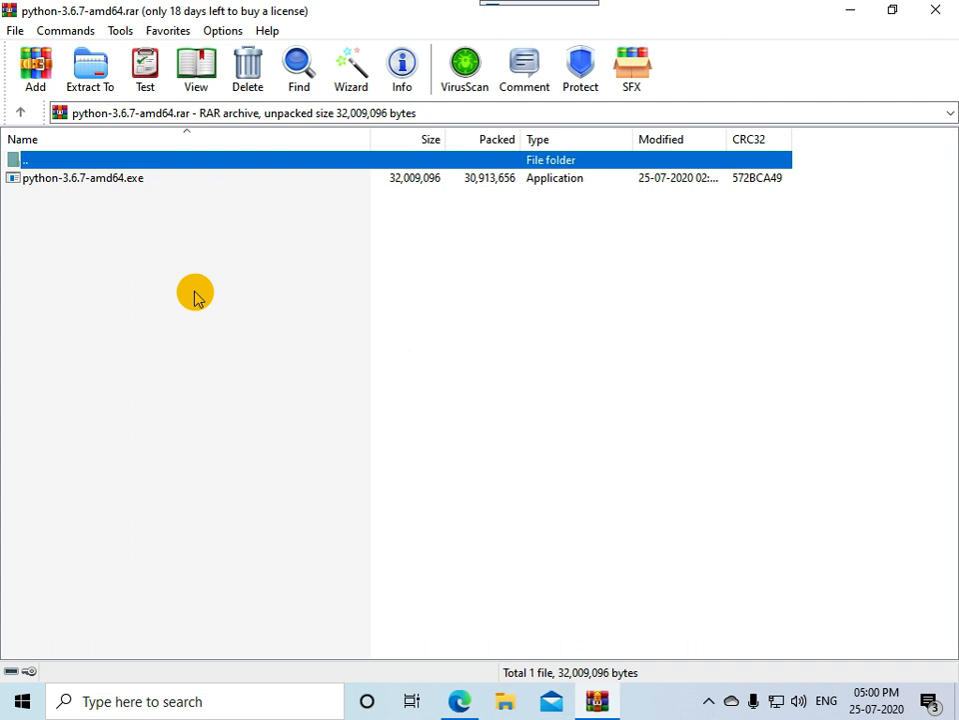
{"action": "mouse_move", "coordinate": [90, 68]}
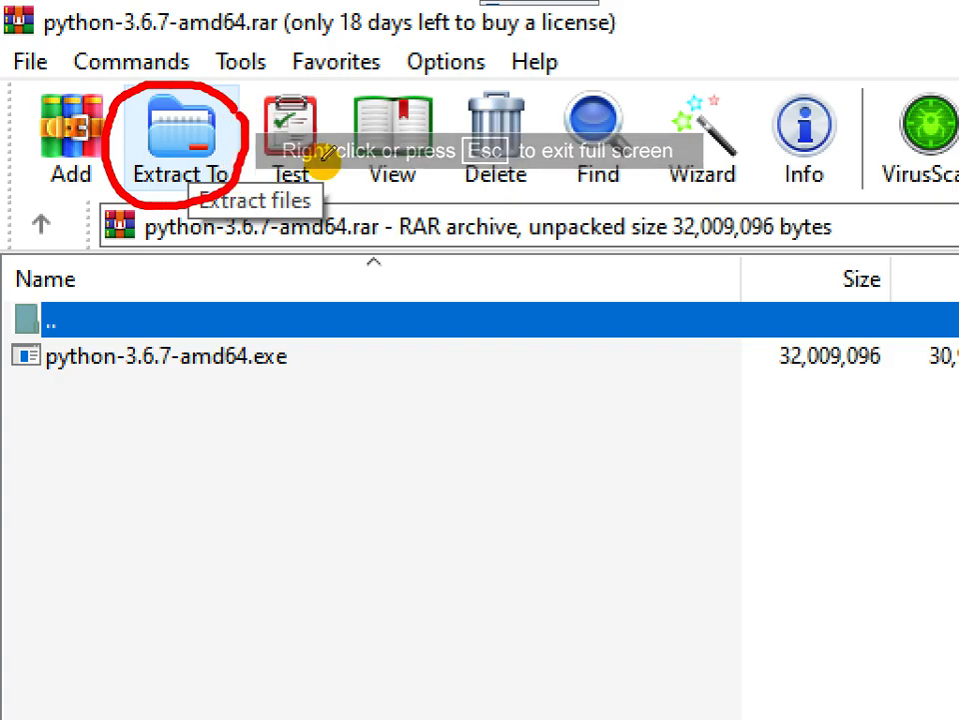
{"action": "left_click", "coordinate": [184, 130]}
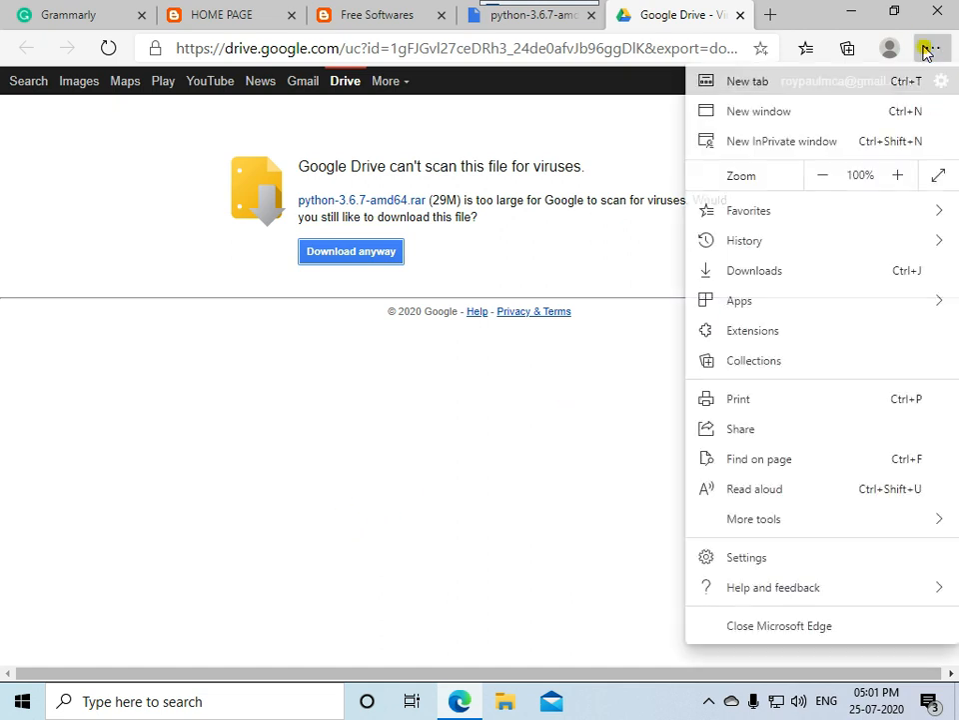
{"action": "mouse_move", "coordinate": [756, 270]}
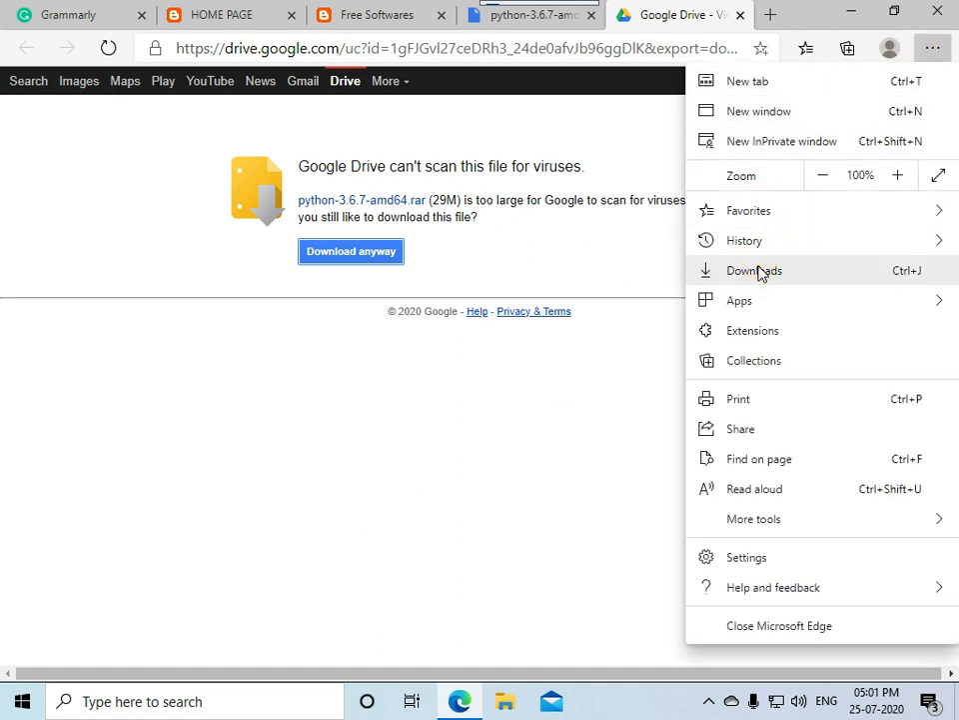
- From Edge's downloads list, show python-3.6.7-amd64.rar in the Downloads folder
{"action": "left_click", "coordinate": [754, 270]}
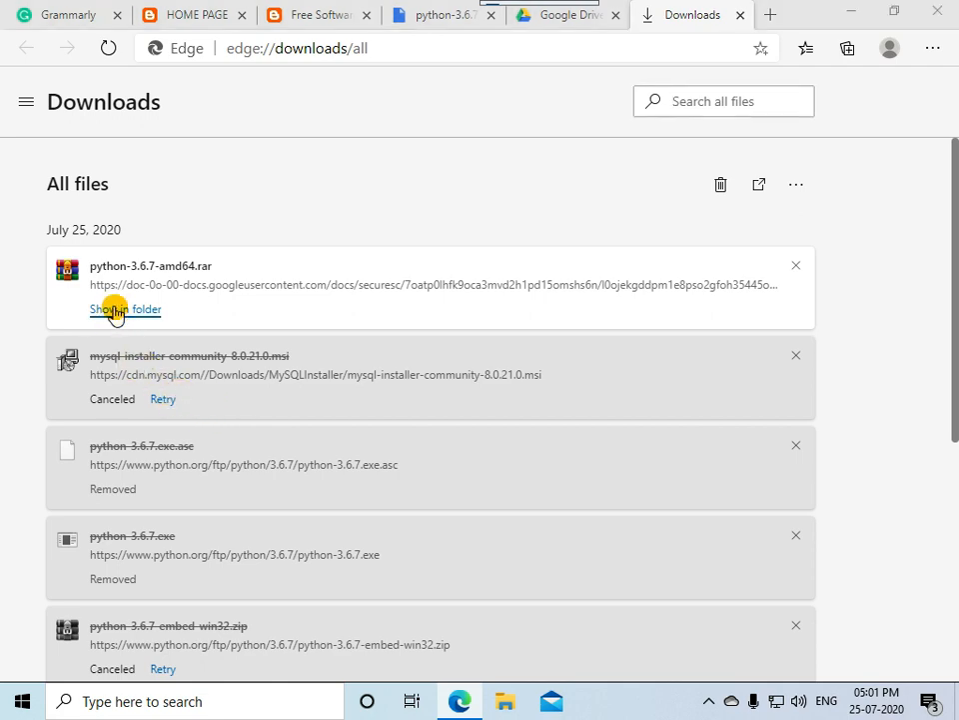
{"action": "left_click", "coordinate": [126, 308]}
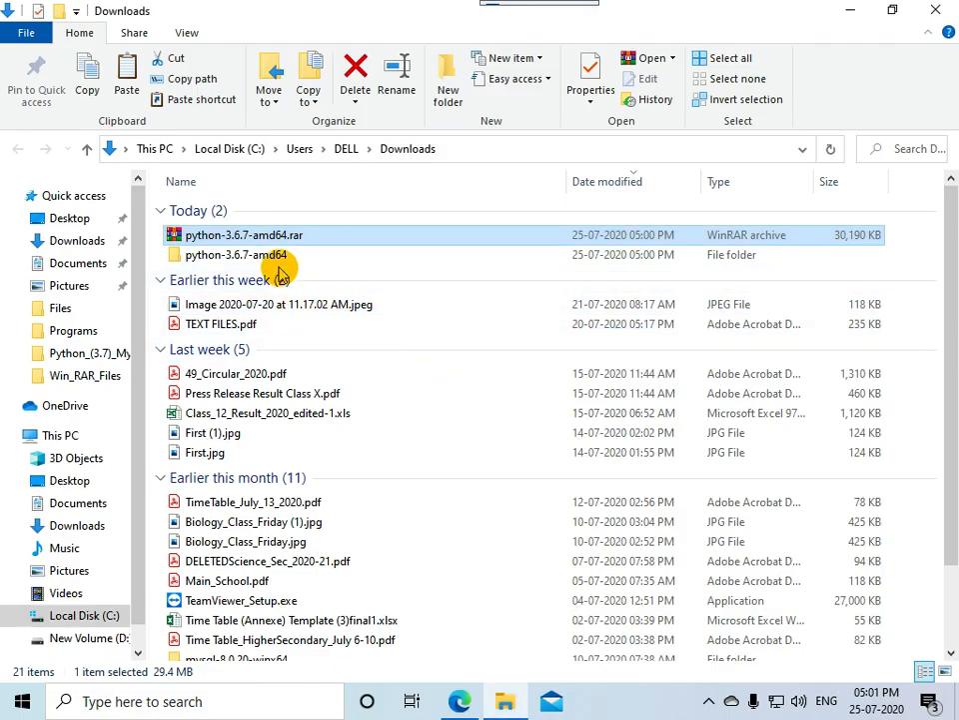
- Run python-3.6.7-amd64.exe from the extracted python-3.6.7-amd64 folder
{"action": "double_click", "coordinate": [236, 256]}
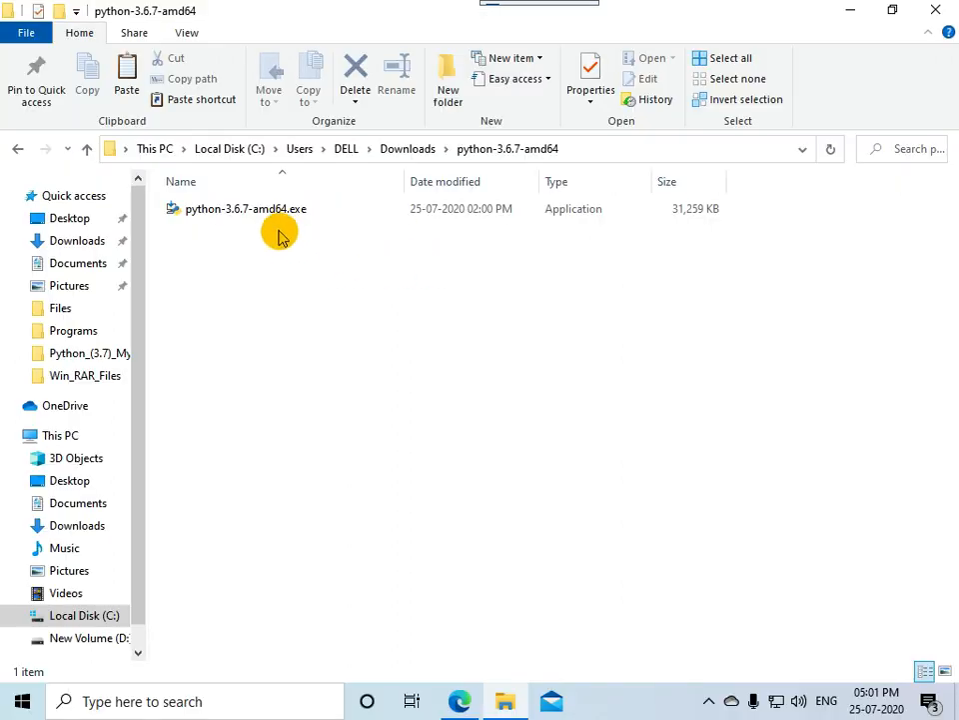
{"action": "left_click", "coordinate": [246, 208]}
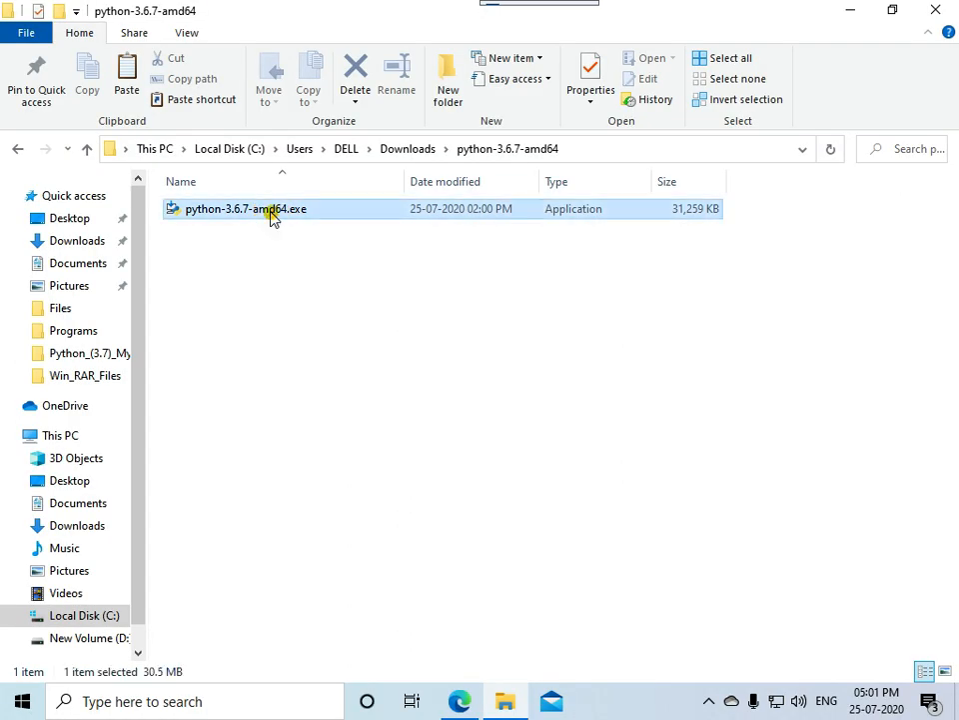
{"action": "double_click", "coordinate": [246, 207]}
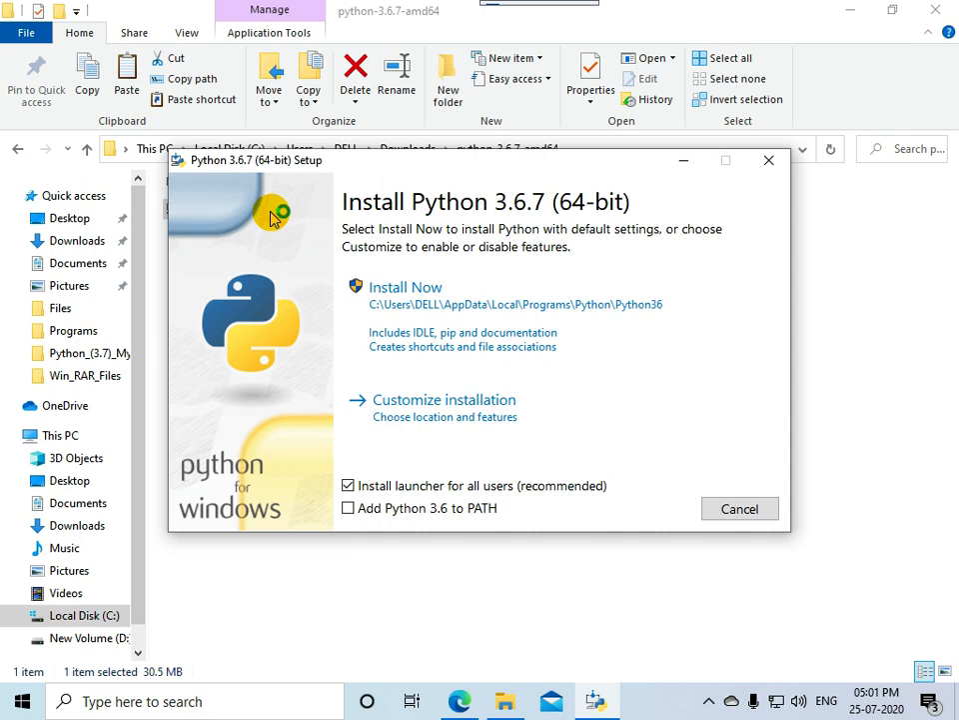
{"action": "mouse_move", "coordinate": [620, 438]}
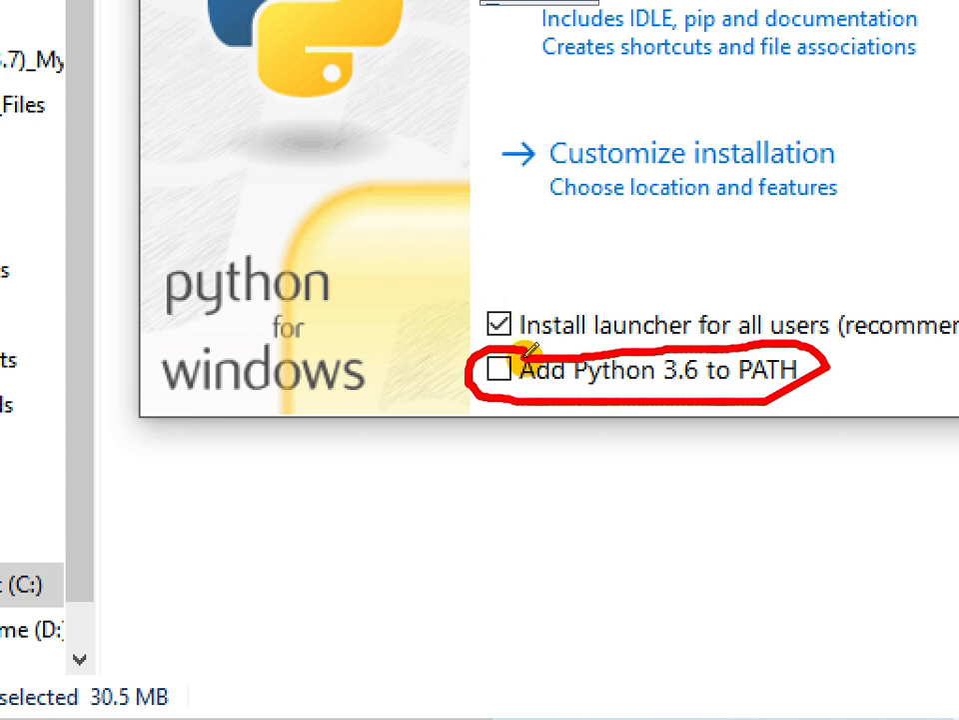
- Enable Add Python 3.6 to PATH and start Install Now with default settings
{"action": "left_click", "coordinate": [499, 369]}
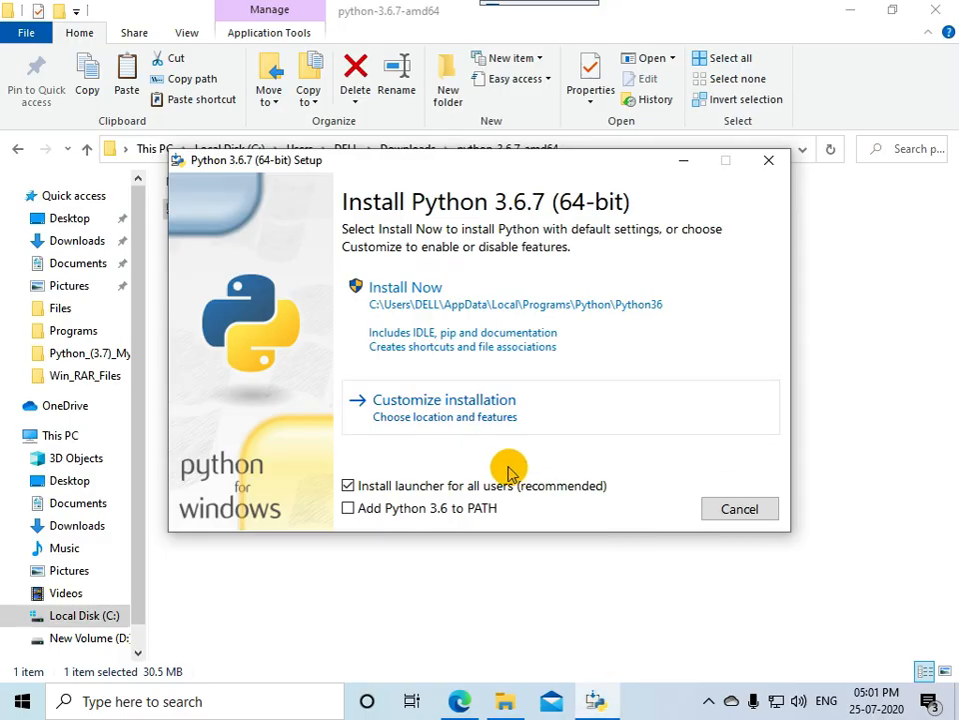
{"action": "left_click", "coordinate": [348, 507]}
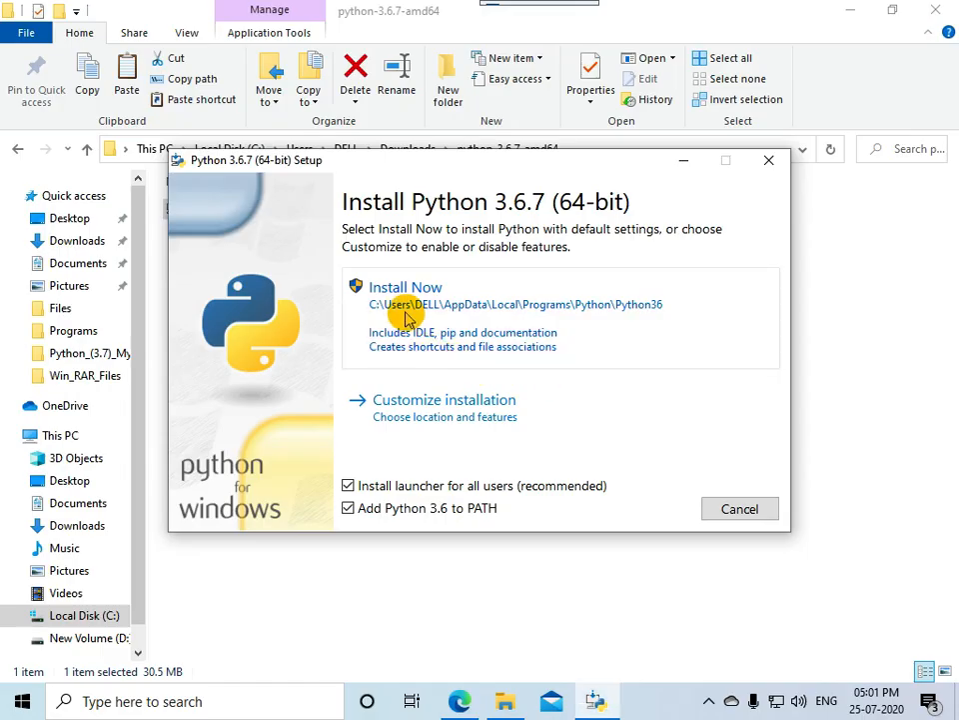
{"action": "left_click", "coordinate": [406, 288]}
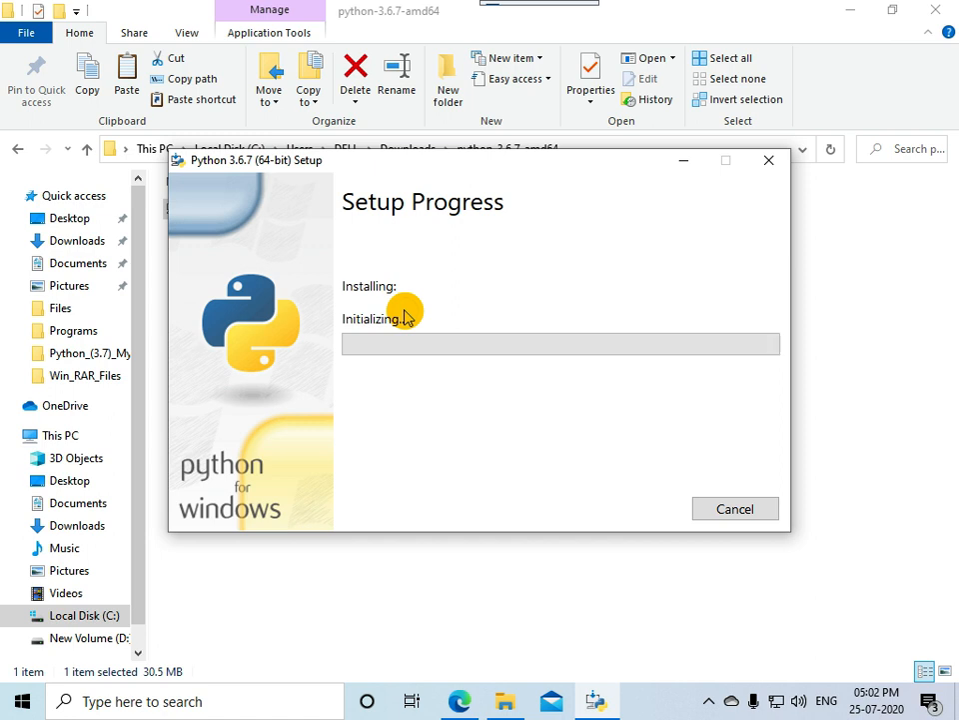
{"action": "mouse_move", "coordinate": [400, 482]}
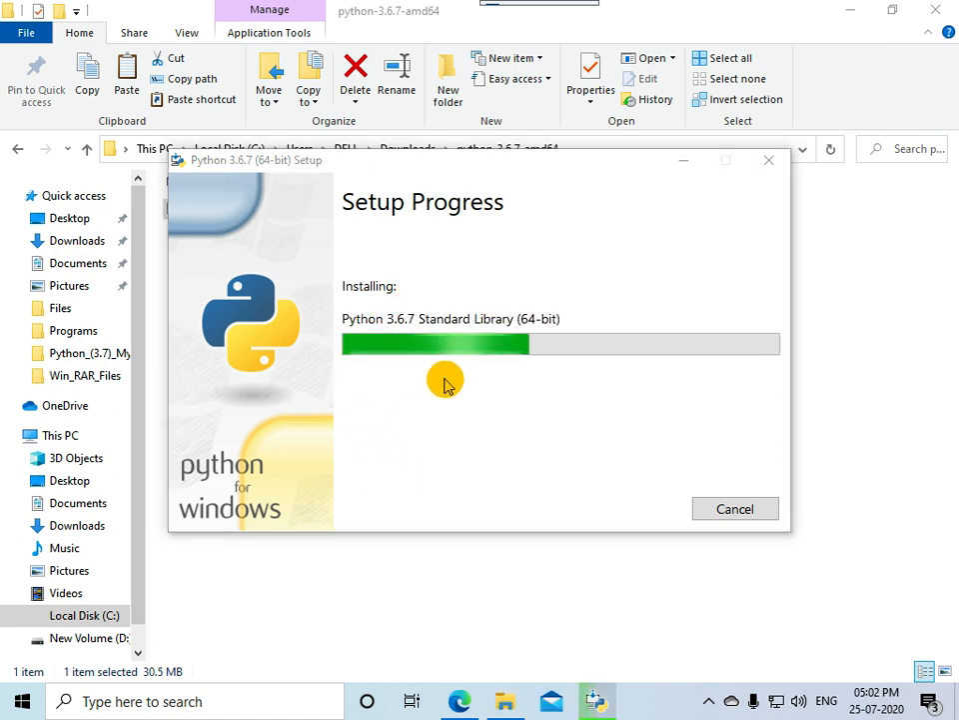
{"action": "mouse_move", "coordinate": [698, 380]}
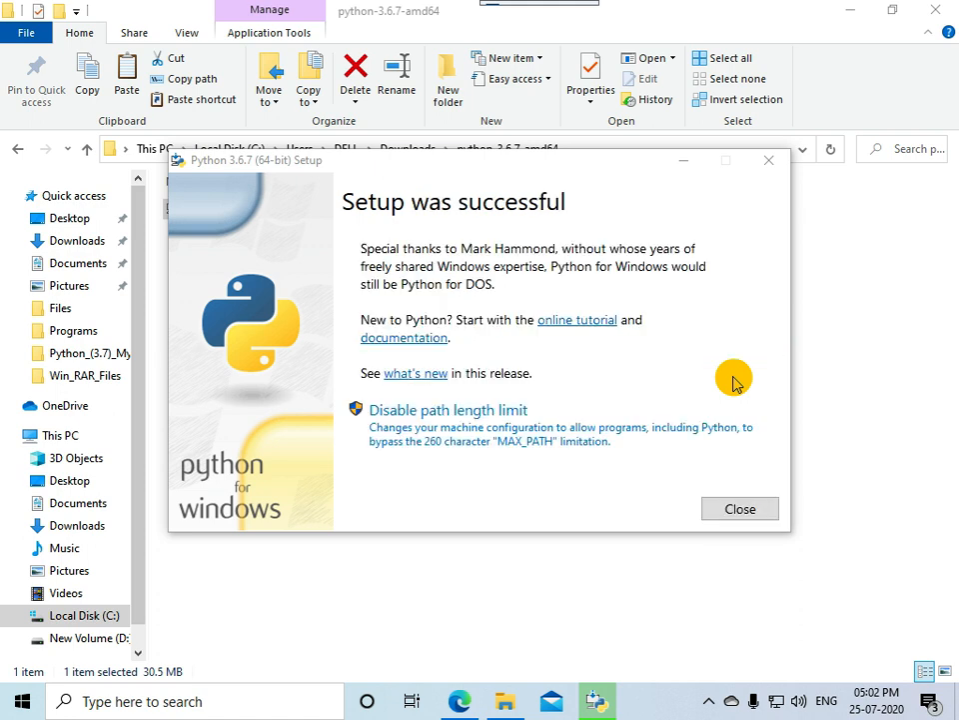
{"action": "mouse_move", "coordinate": [564, 218]}
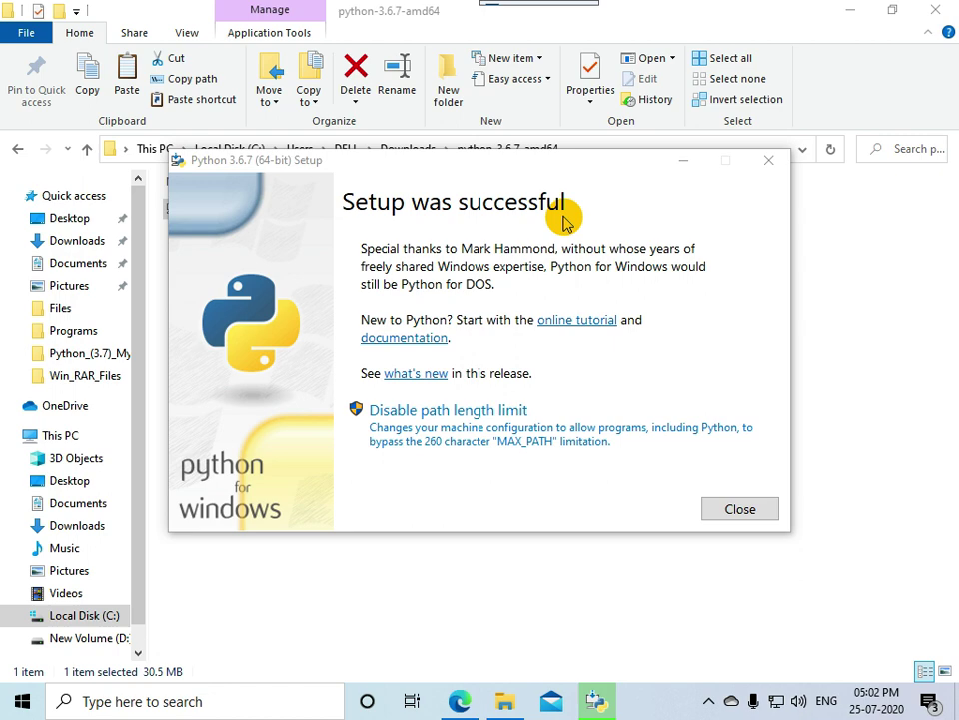
{"action": "mouse_move", "coordinate": [600, 288]}
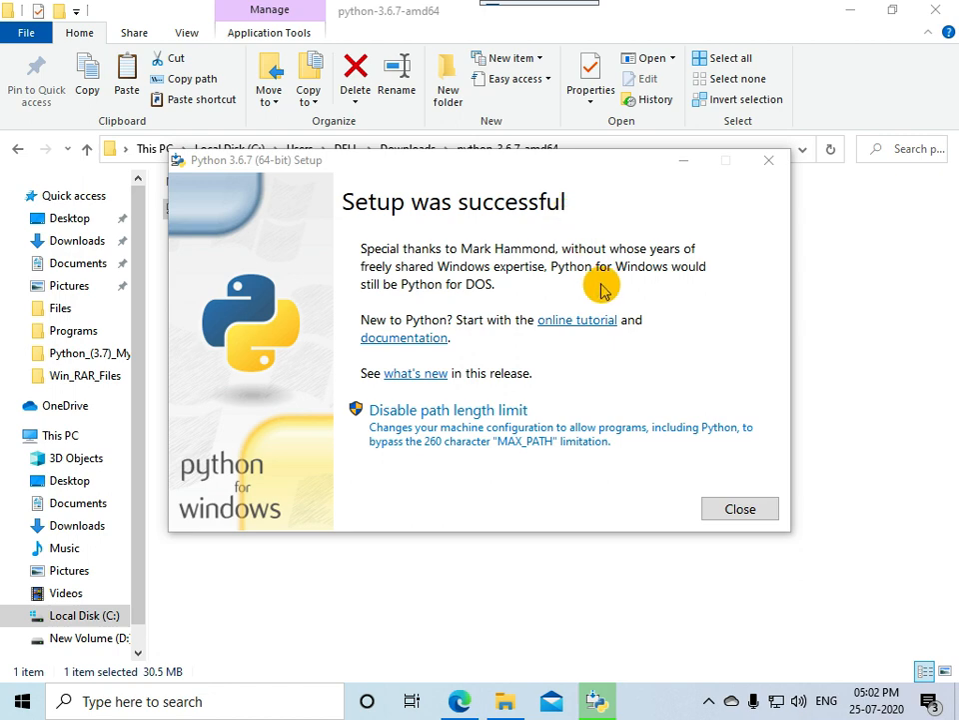
- Close the installer after the 'Setup was successful' page
{"action": "left_click", "coordinate": [739, 510]}
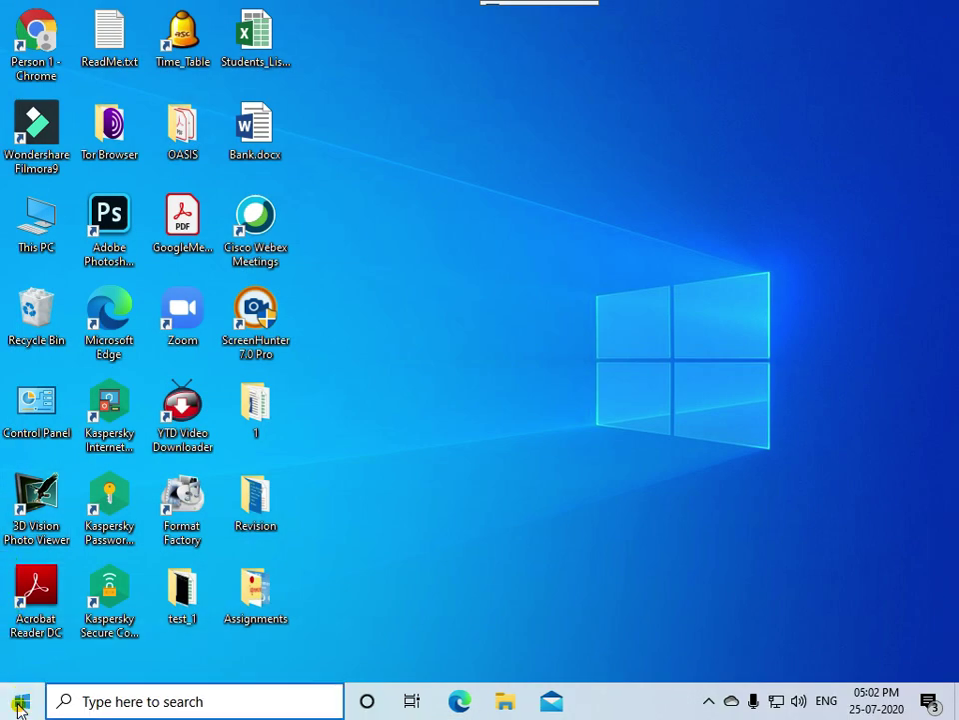
{"action": "left_click", "coordinate": [20, 700]}
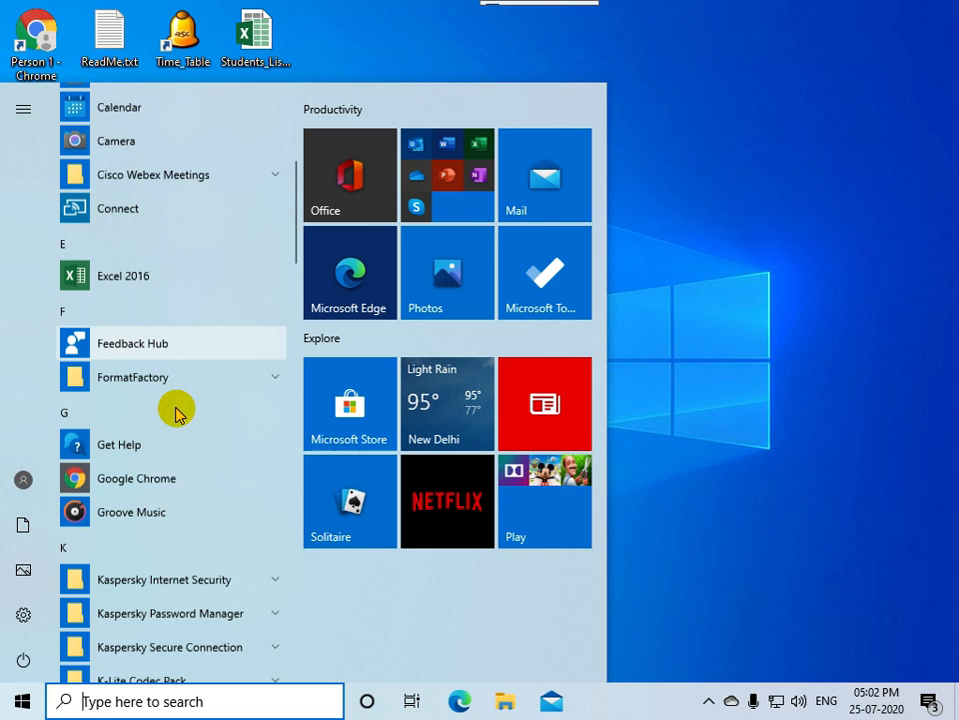
{"action": "scroll", "scroll_direction": "down", "scroll_amount": 3}
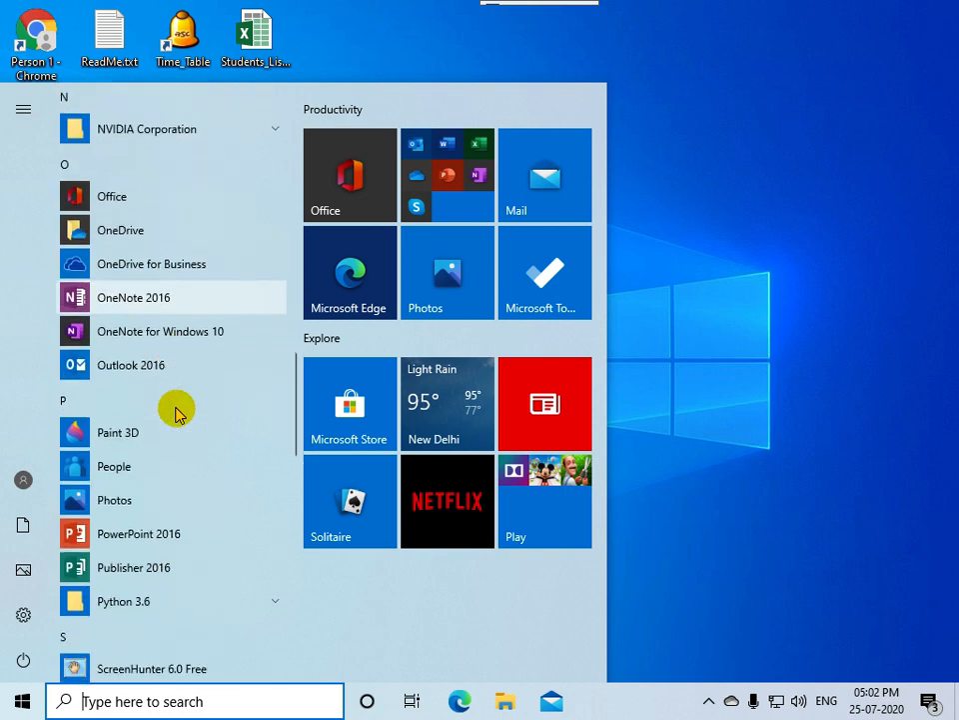
{"action": "scroll", "scroll_direction": "down", "scroll_amount": 3}
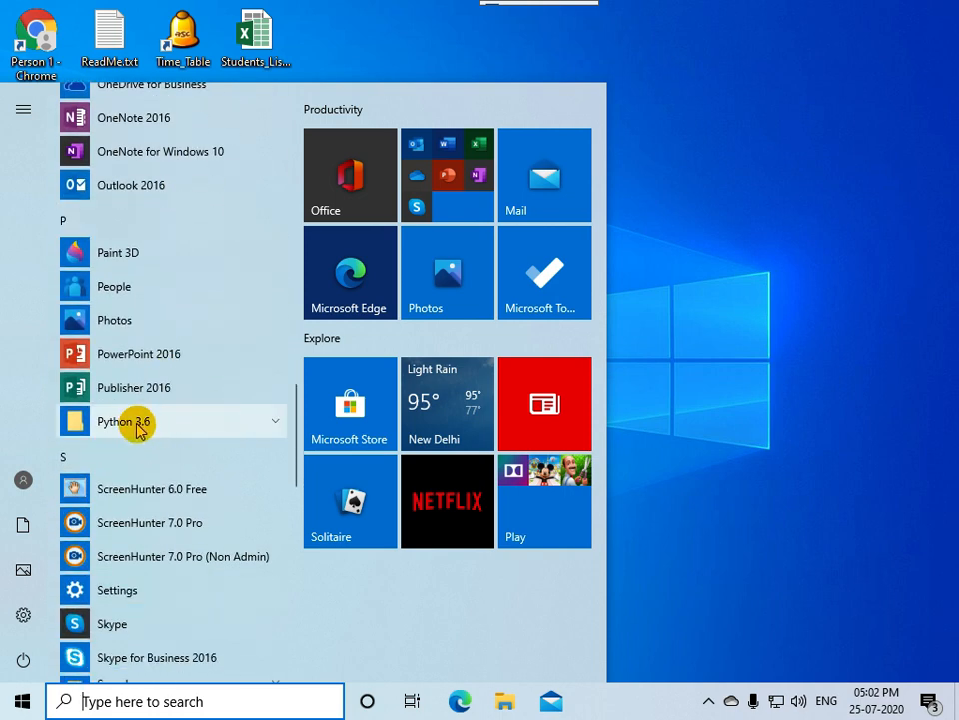
{"action": "left_click", "coordinate": [124, 420]}
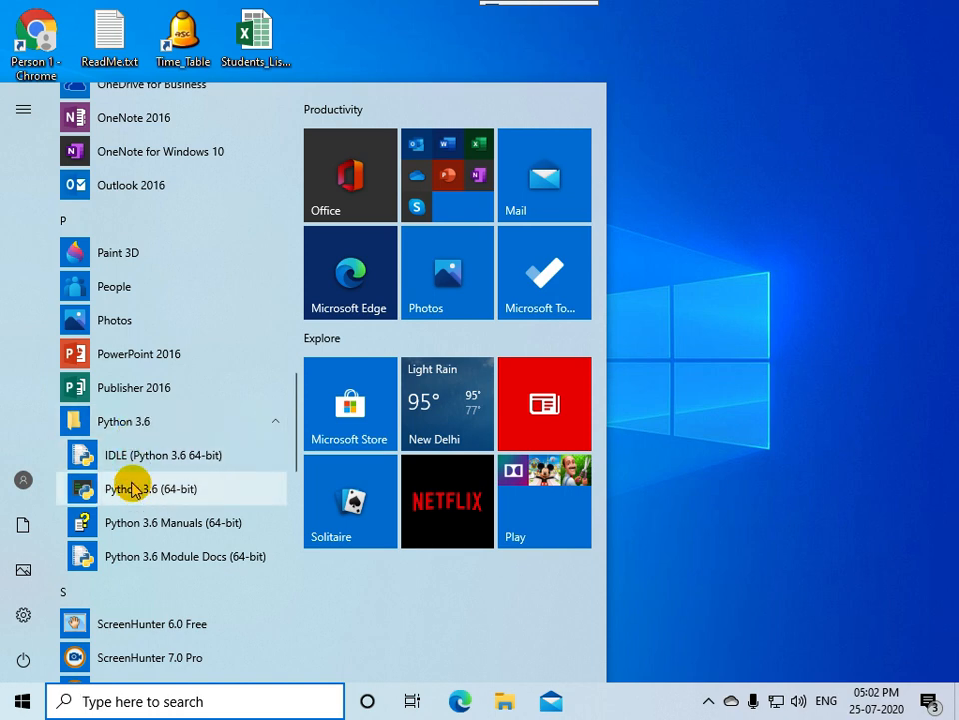
{"action": "mouse_move", "coordinate": [132, 503]}
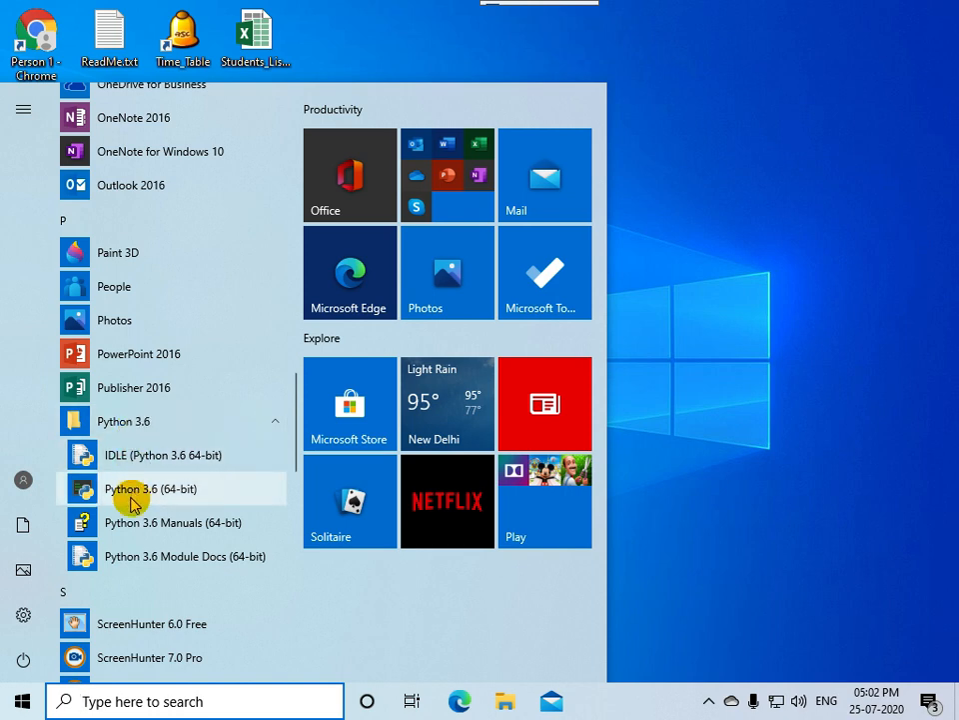
{"action": "mouse_move", "coordinate": [136, 504]}
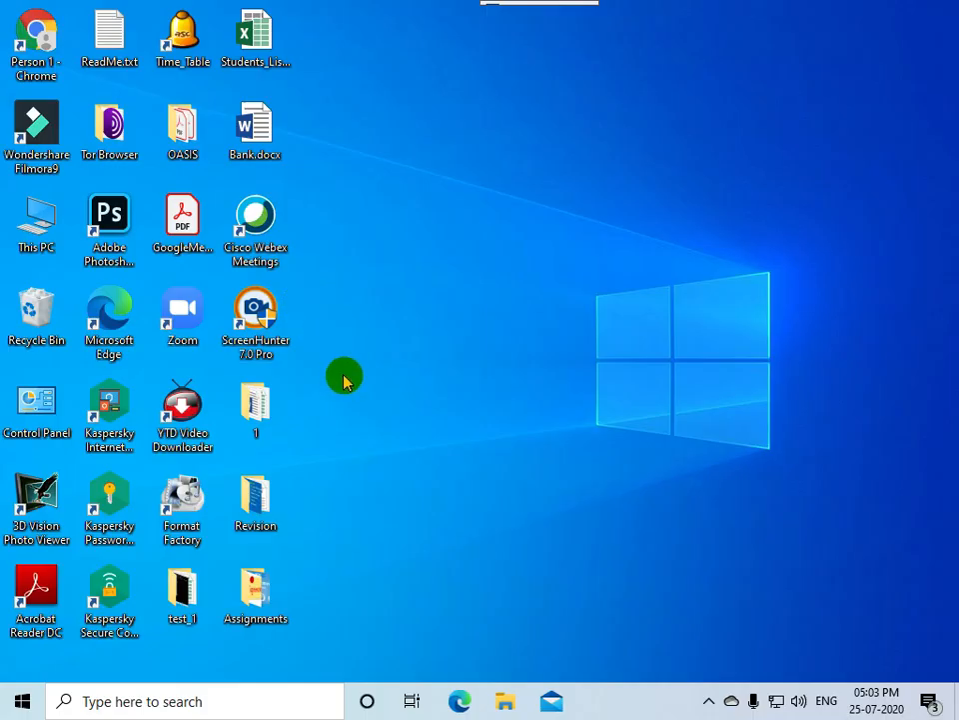
- Bring up the Start menu app list scrolled to the Python 3.6 group
{"action": "left_click", "coordinate": [22, 700]}
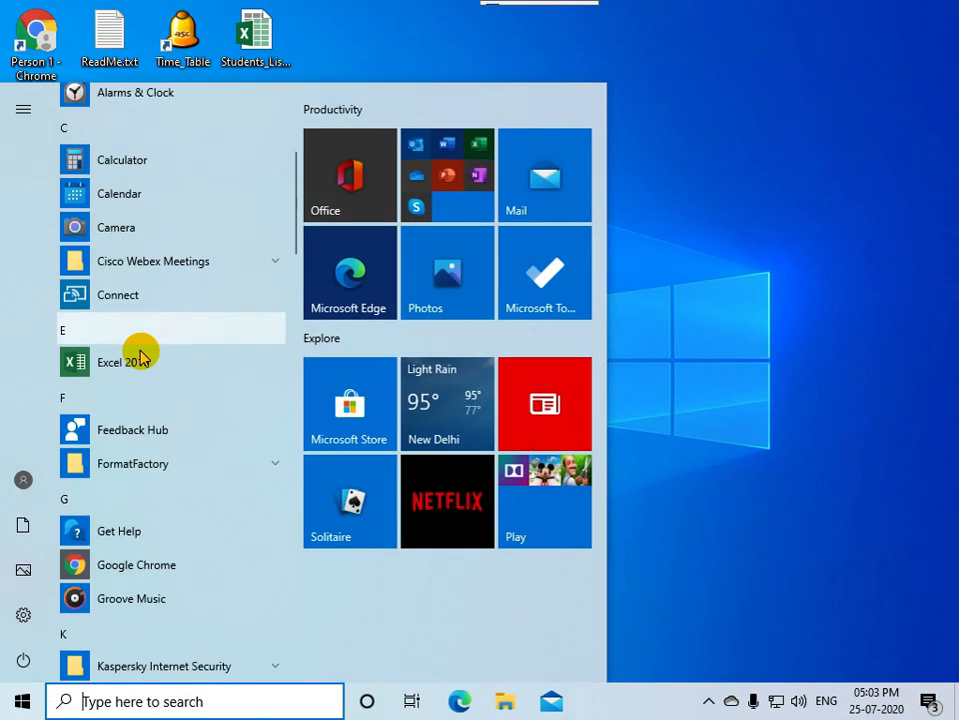
{"action": "scroll", "scroll_direction": "down", "scroll_amount": 3}
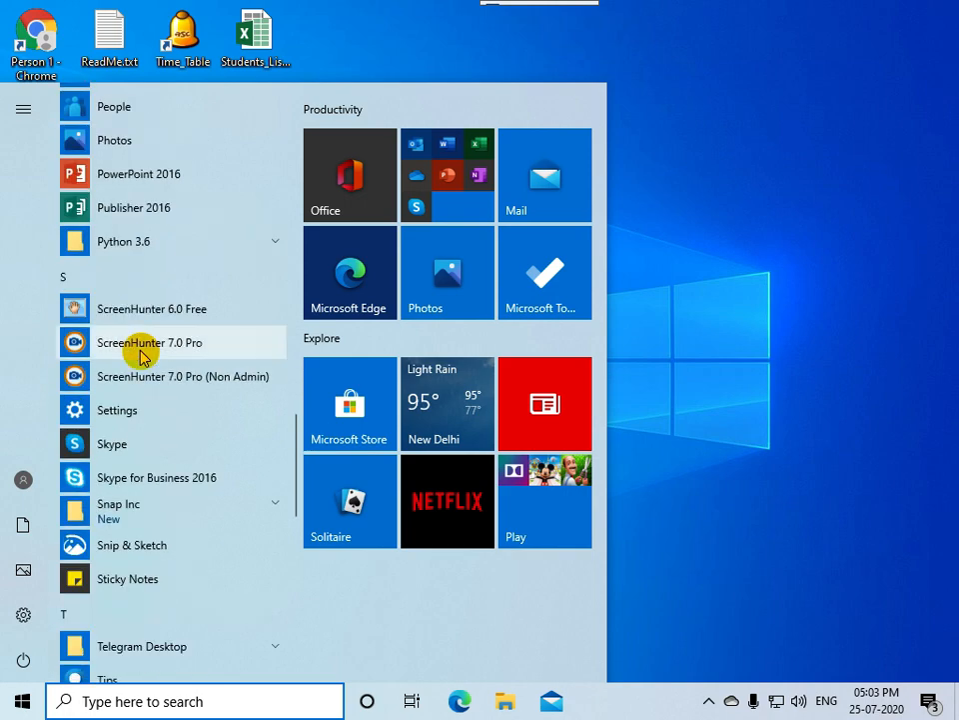
{"action": "mouse_move", "coordinate": [143, 270]}
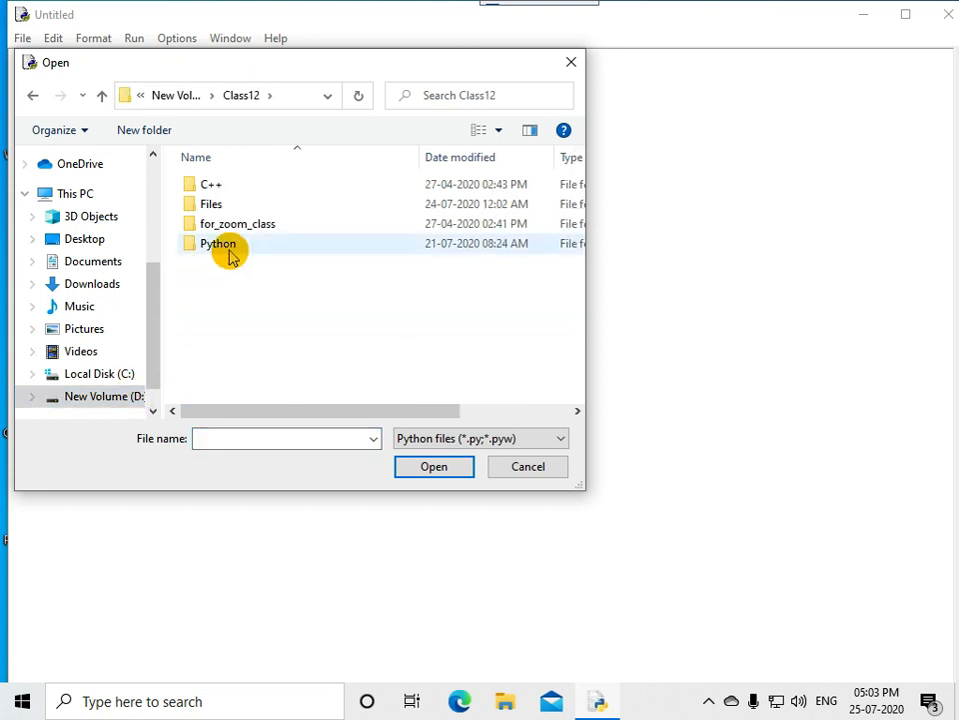
- Open connect1.py from the Python Programs folder and run it, printing a MySQLConnection object
{"action": "double_click", "coordinate": [217, 244]}
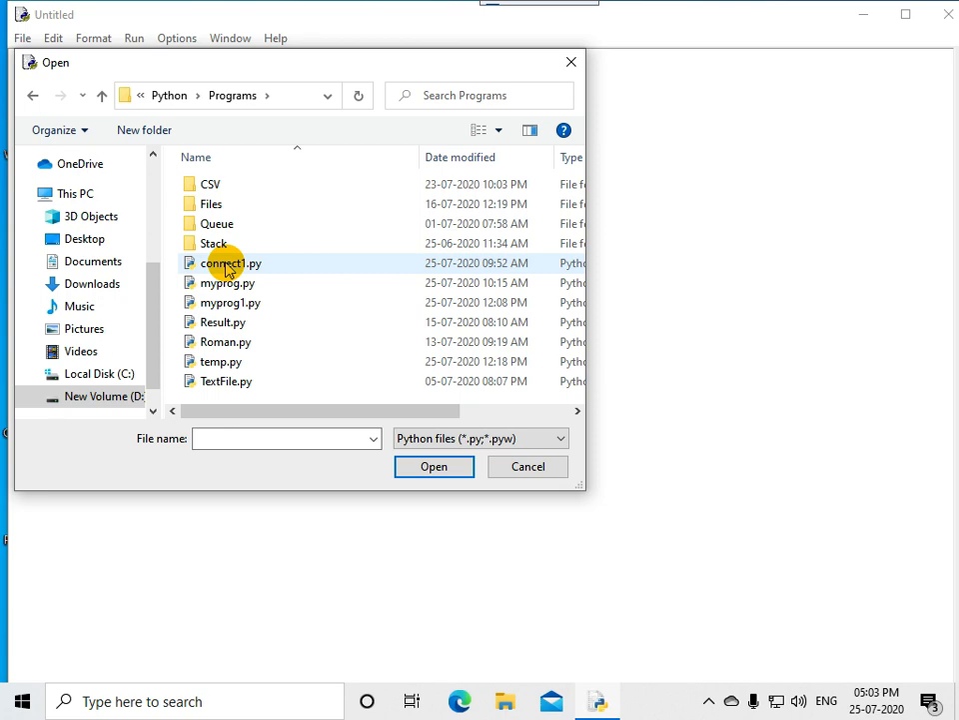
{"action": "double_click", "coordinate": [229, 264]}
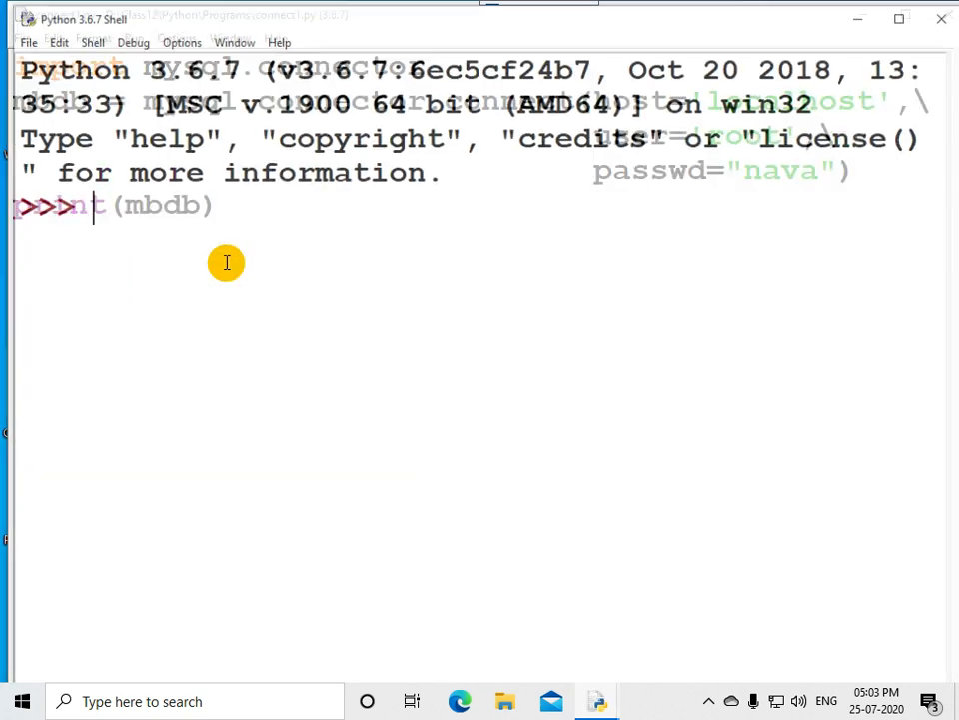
{"action": "key", "text": "Return"}
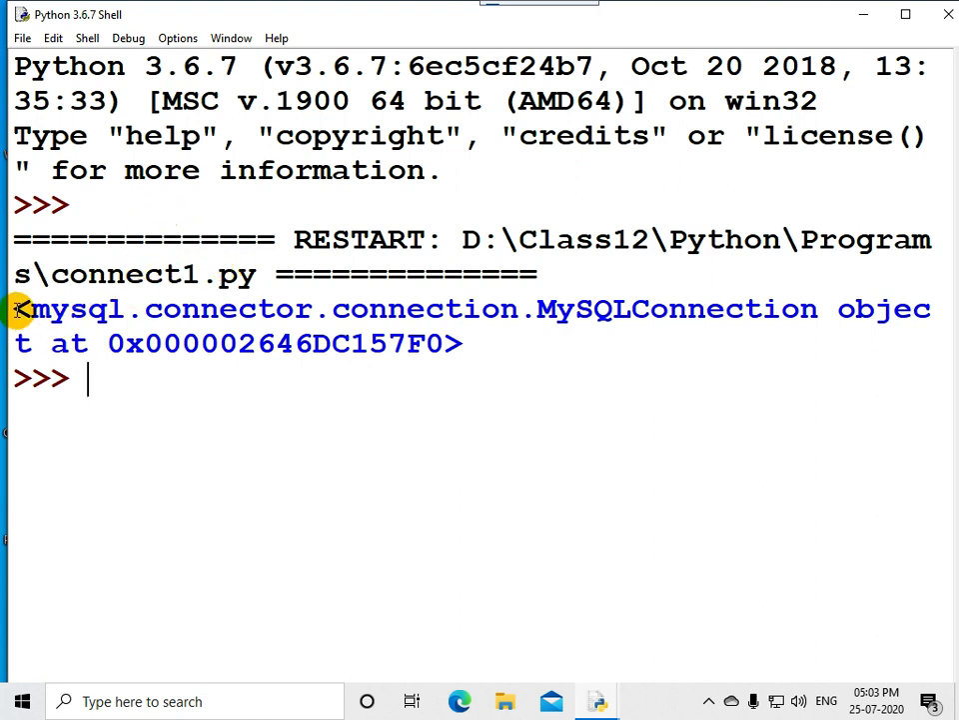
- Highlight the printed MySQLConnection object in the shell, then close the connect1.py editor
{"action": "left_click_drag", "start_coordinate": [20, 308], "coordinate": [464, 344]}
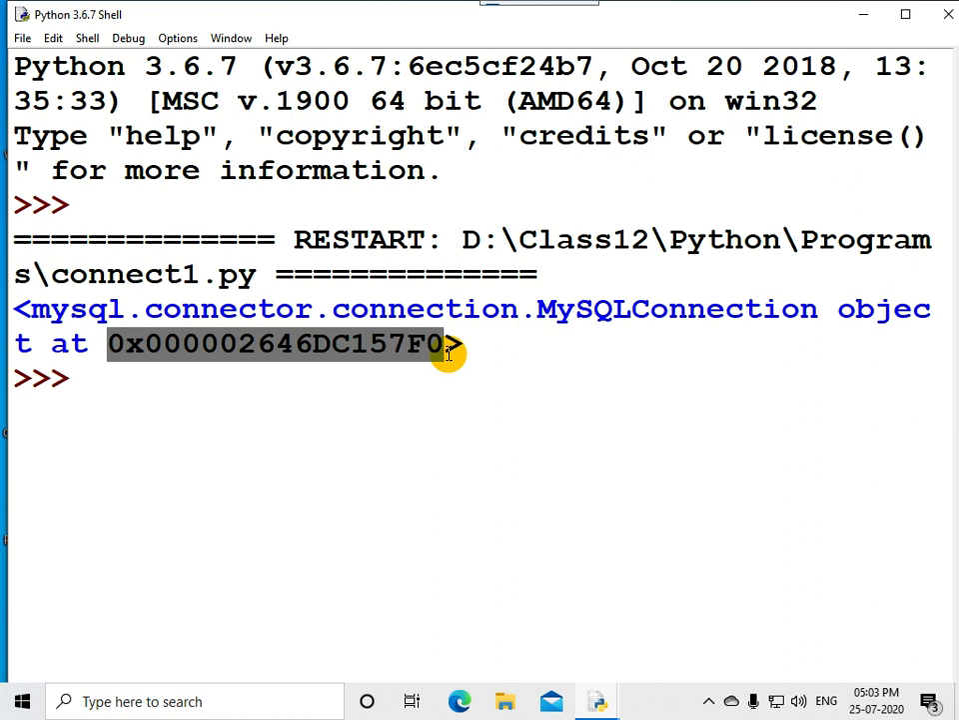
{"action": "mouse_move", "coordinate": [947, 14]}
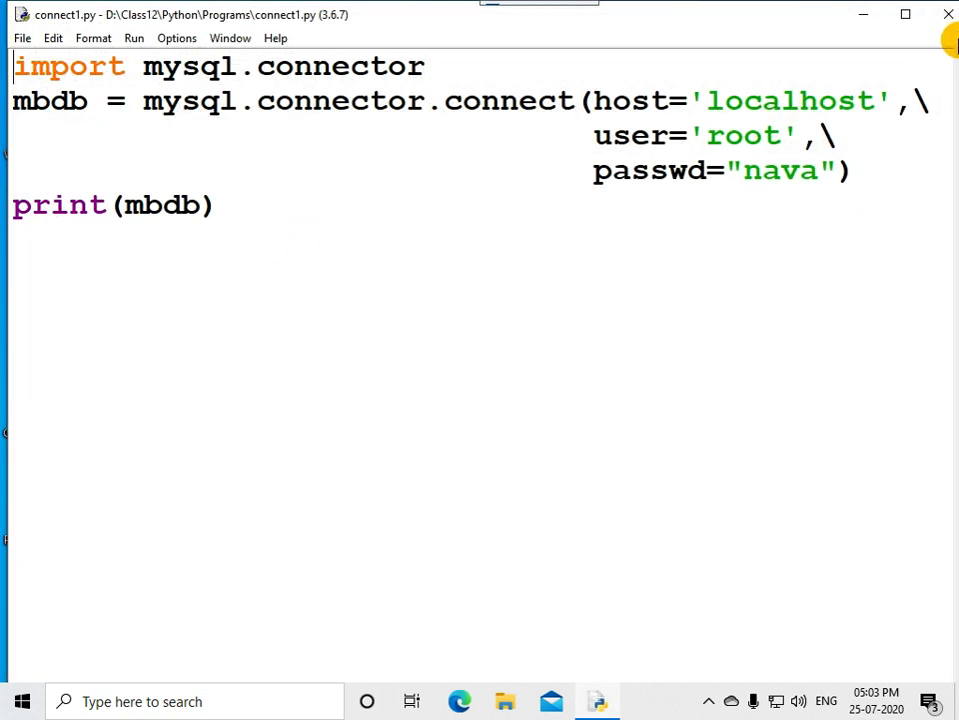
{"action": "left_click", "coordinate": [863, 14]}
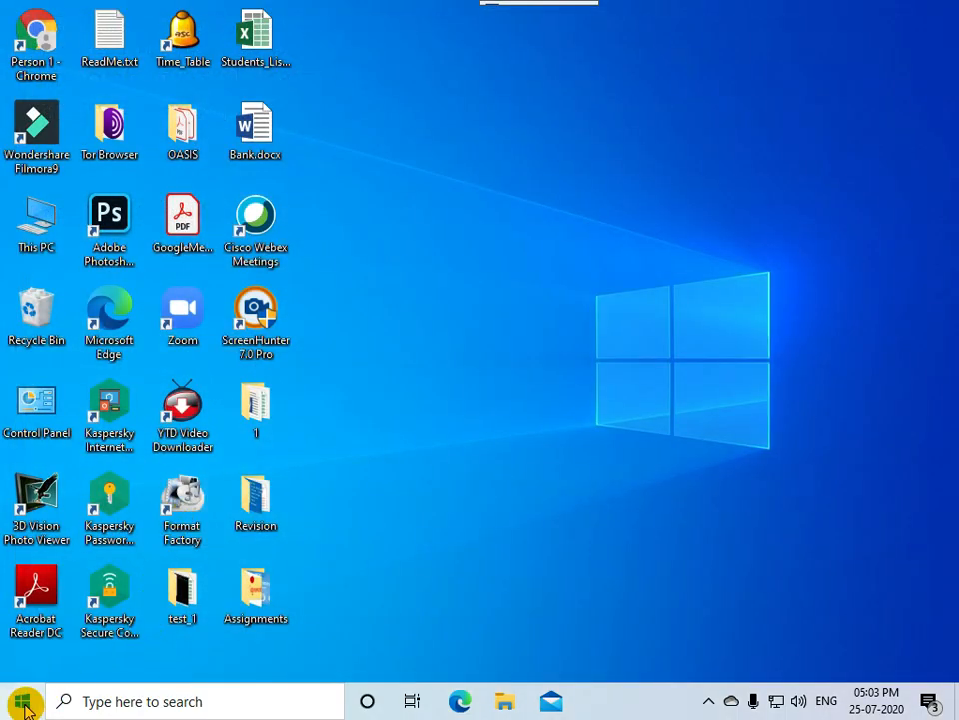
- From Start, scroll the app list to Python 3.6 and expand its group of shortcuts
{"action": "left_click", "coordinate": [22, 700]}
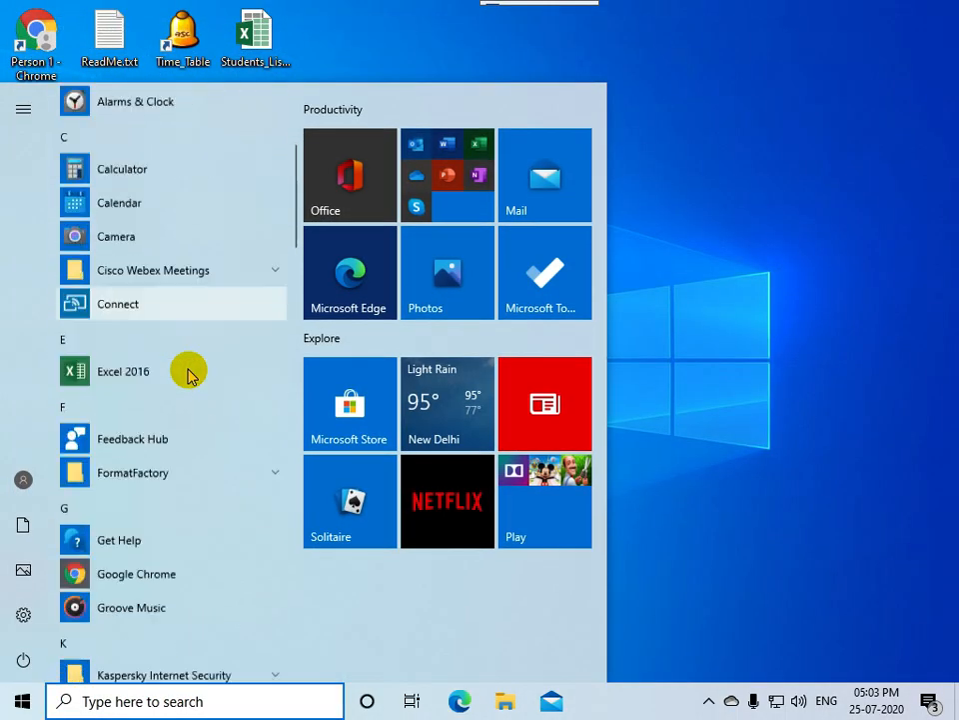
{"action": "scroll", "scroll_direction": "down", "scroll_amount": 3}
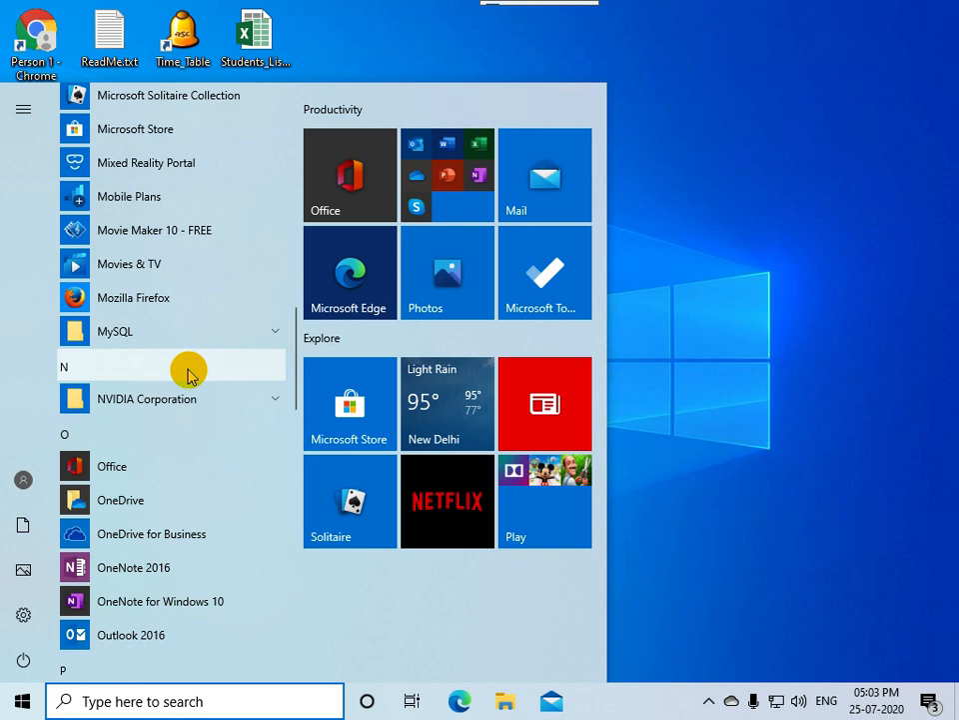
{"action": "scroll", "scroll_direction": "down", "scroll_amount": 3}
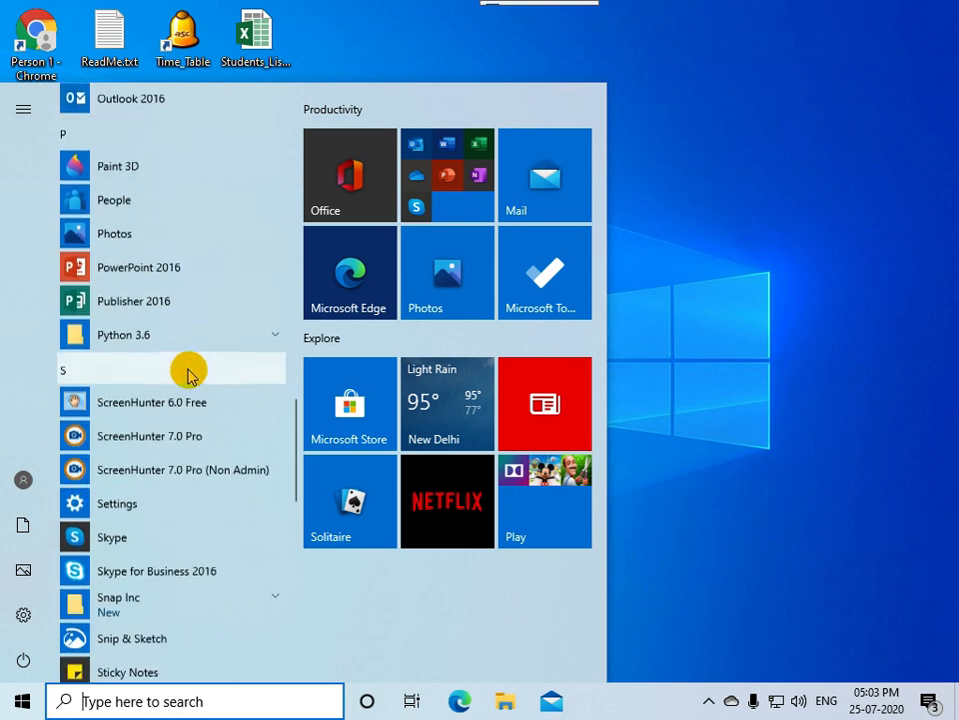
{"action": "left_click", "coordinate": [124, 334]}
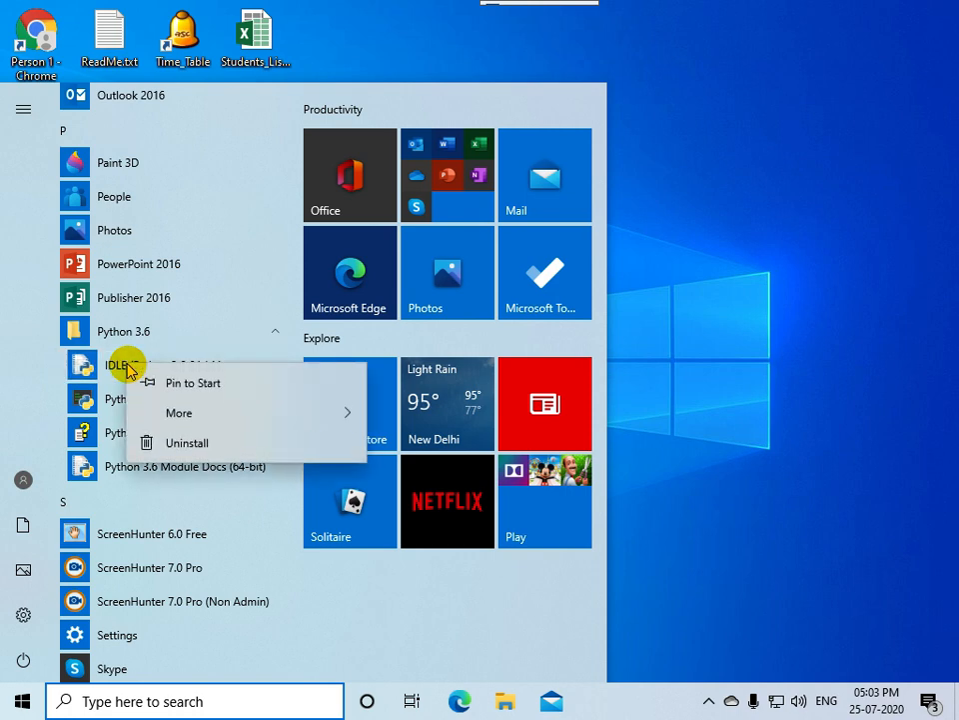
{"action": "left_click", "coordinate": [178, 412]}
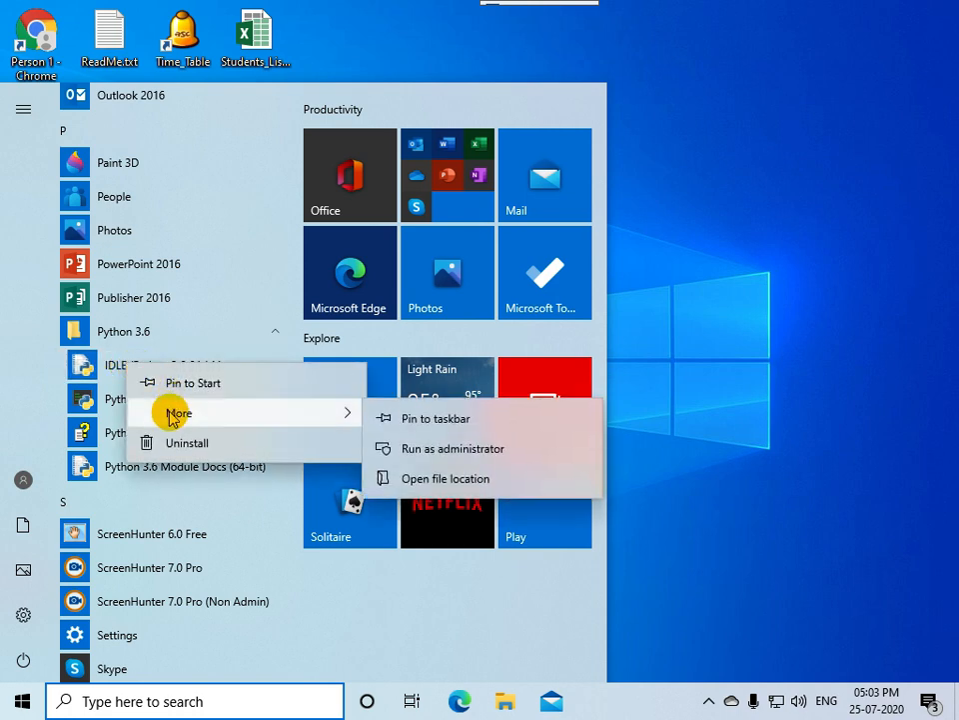
{"action": "mouse_move", "coordinate": [445, 478]}
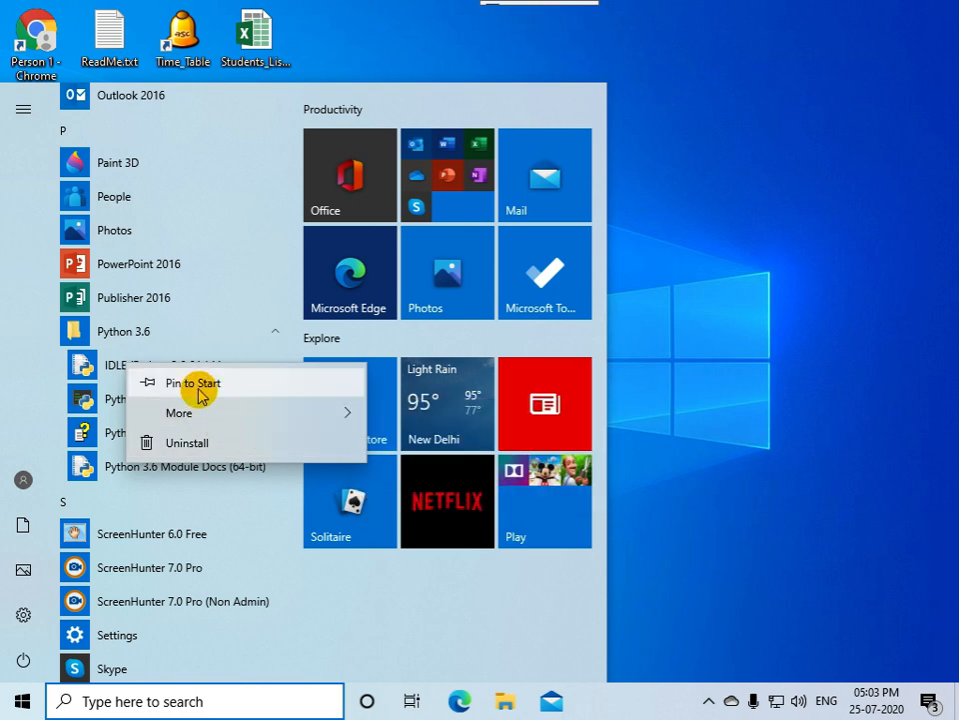
{"action": "mouse_move", "coordinate": [130, 363]}
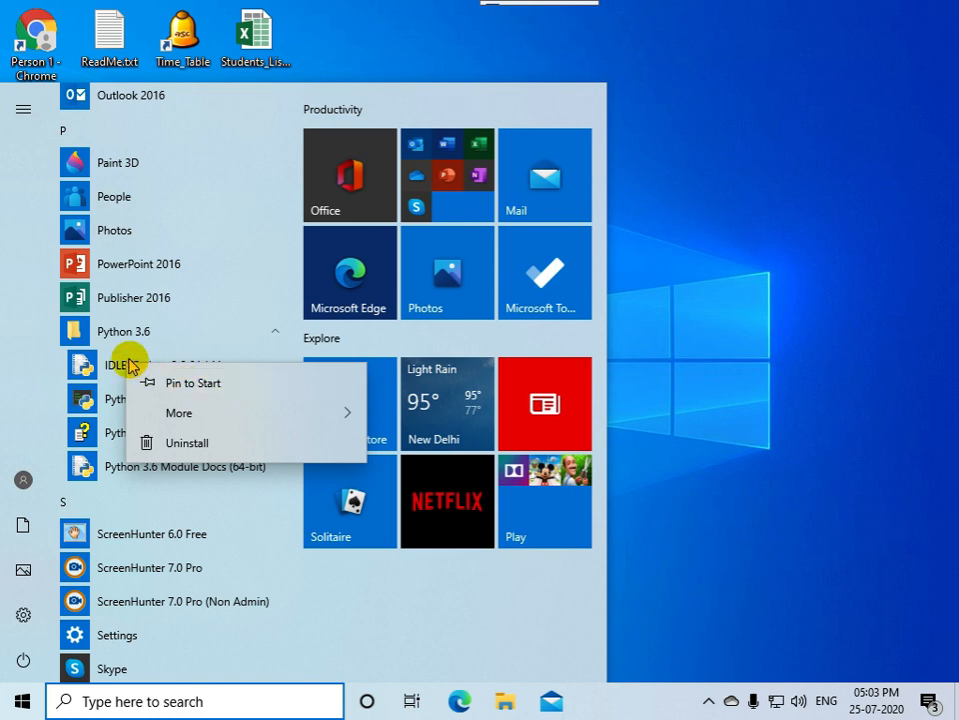